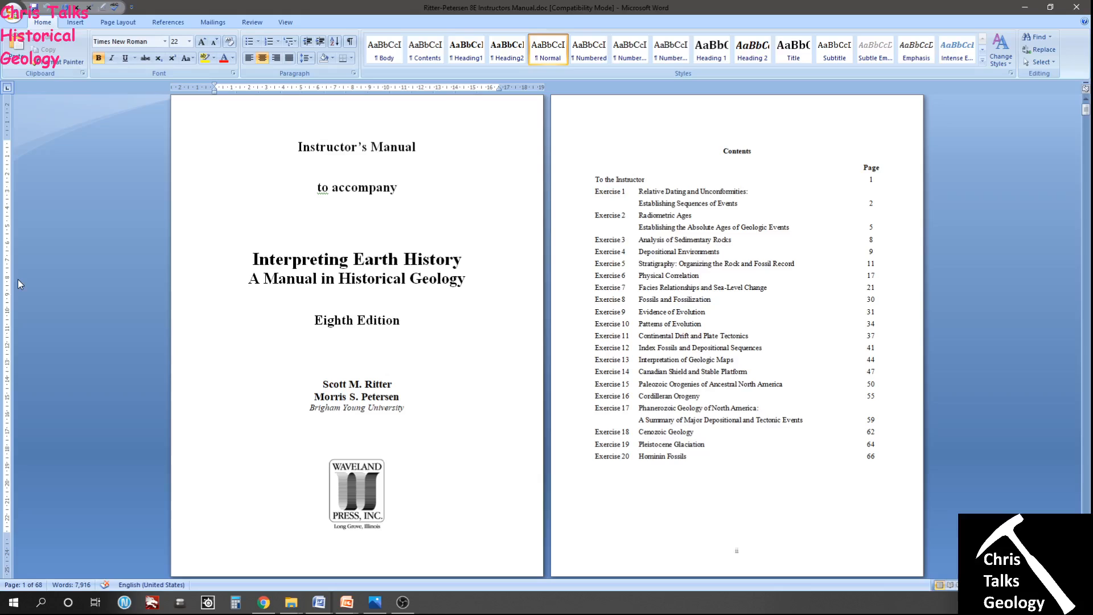
mouse_move(714, 99)
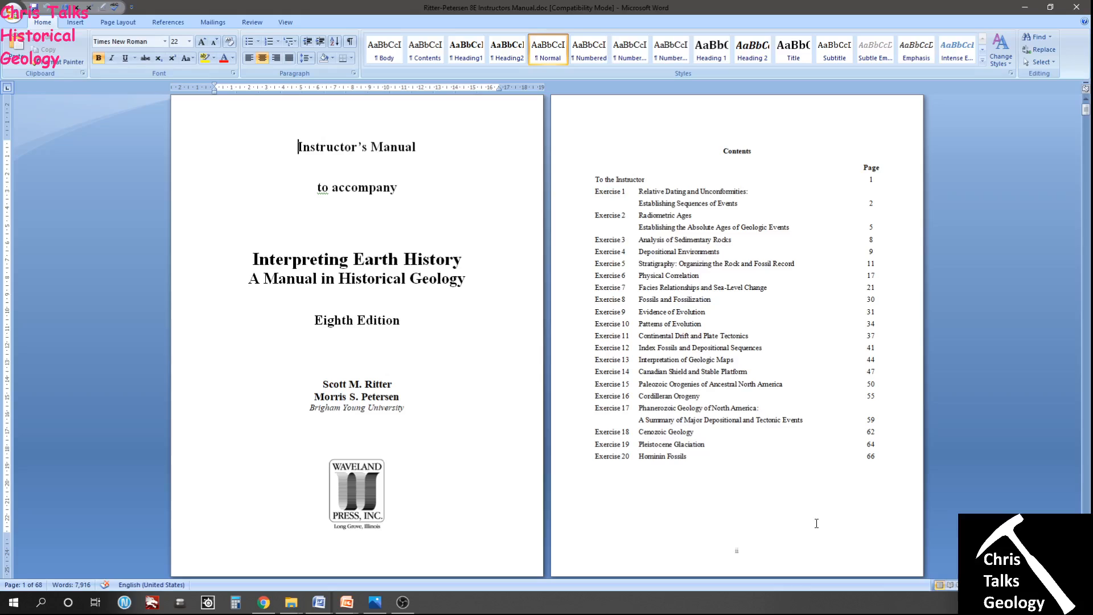
mouse_move(849, 158)
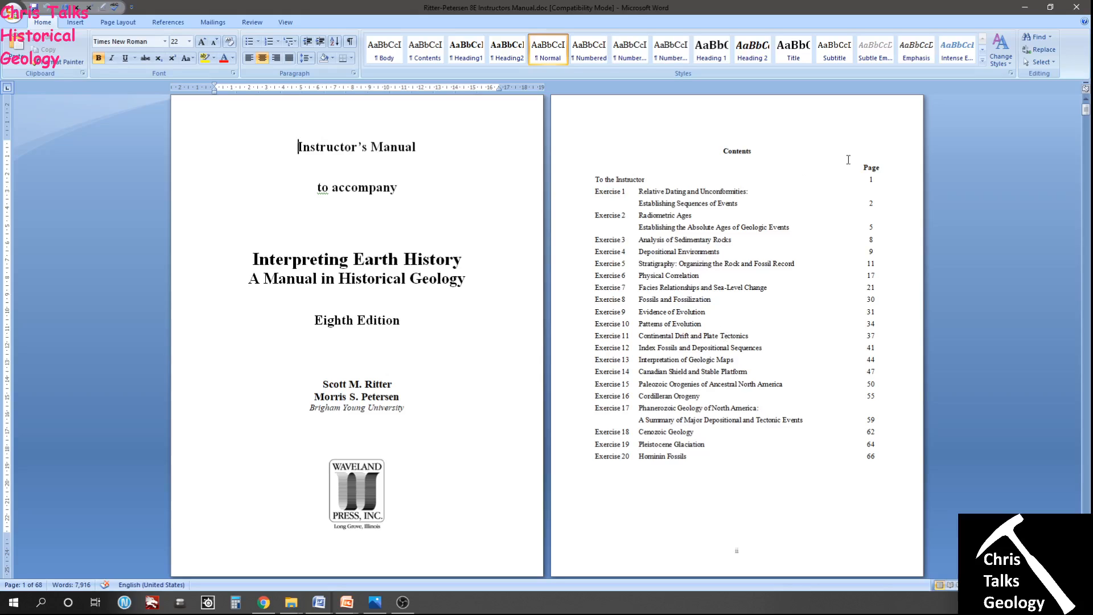
mouse_move(582, 544)
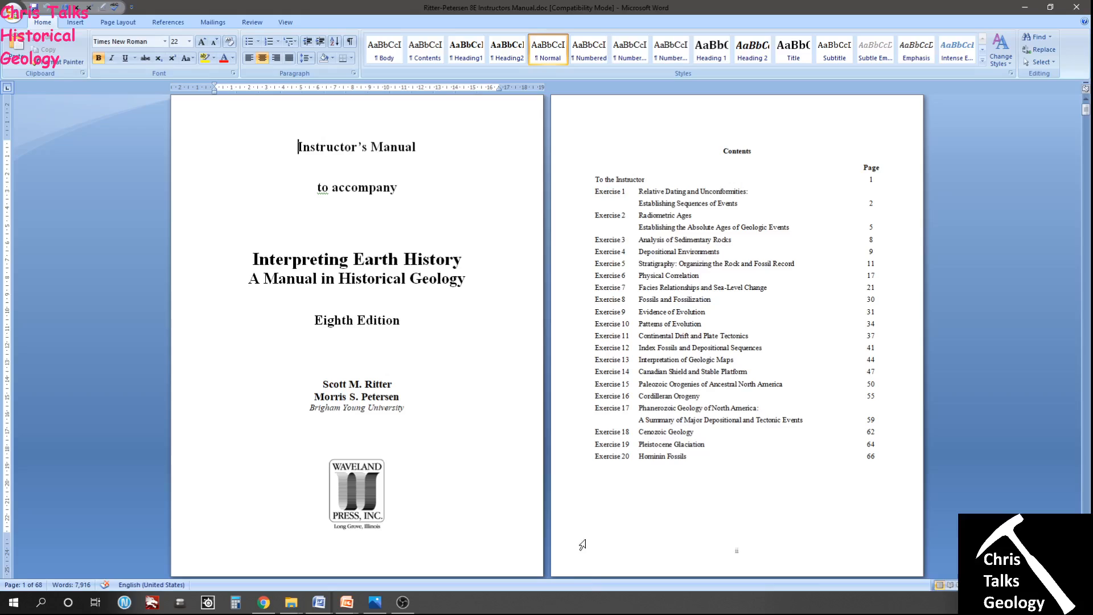
mouse_move(1043, 321)
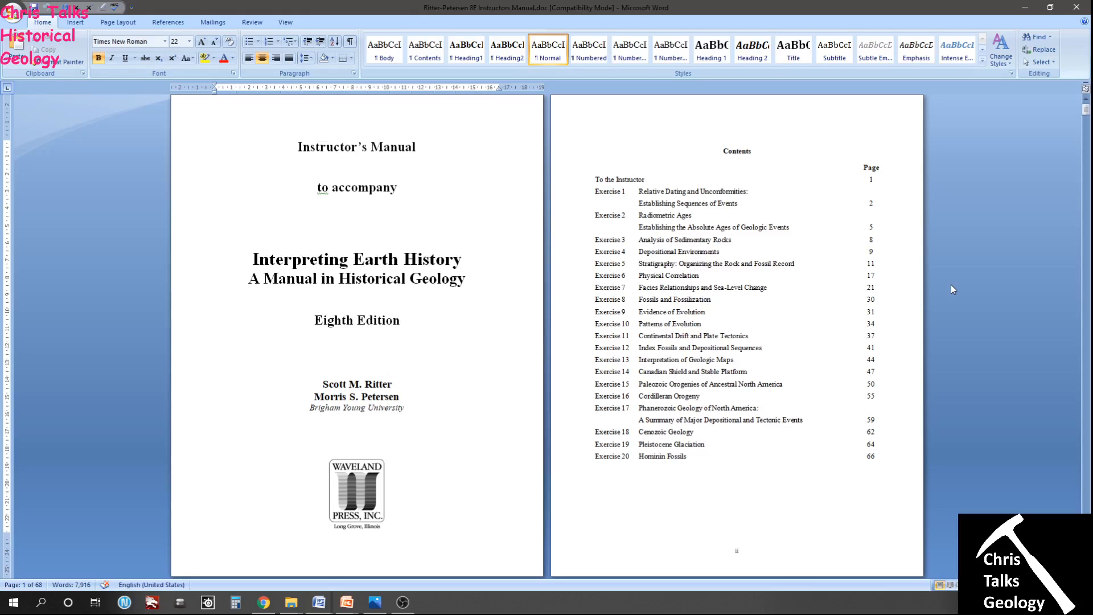
mouse_move(40, 308)
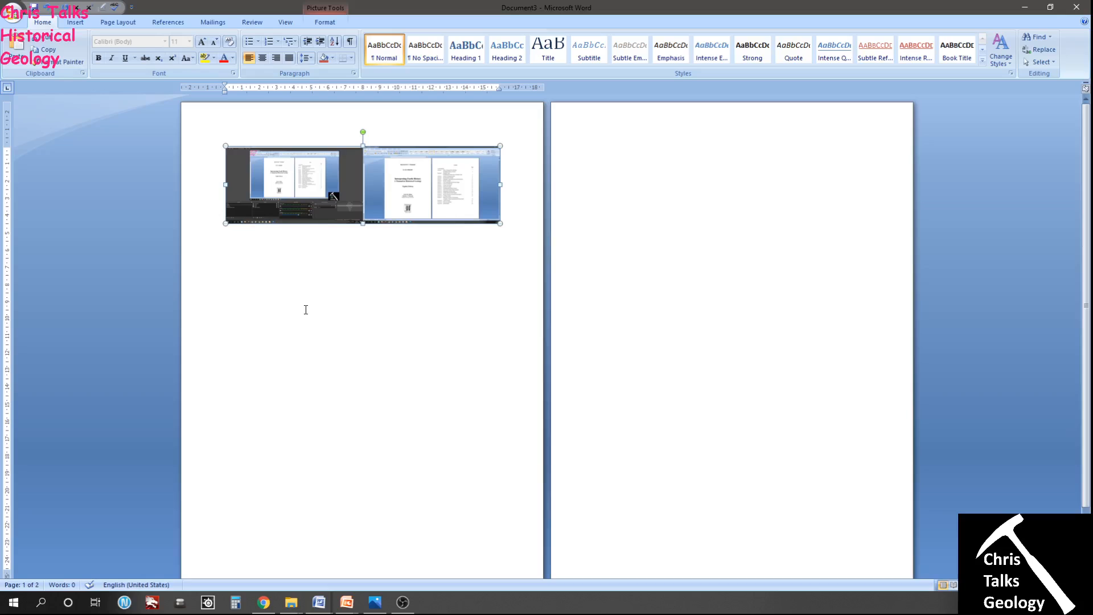
Crop the pasted screenshot's sides inward so only the manual's contents page remains.
click(324, 22)
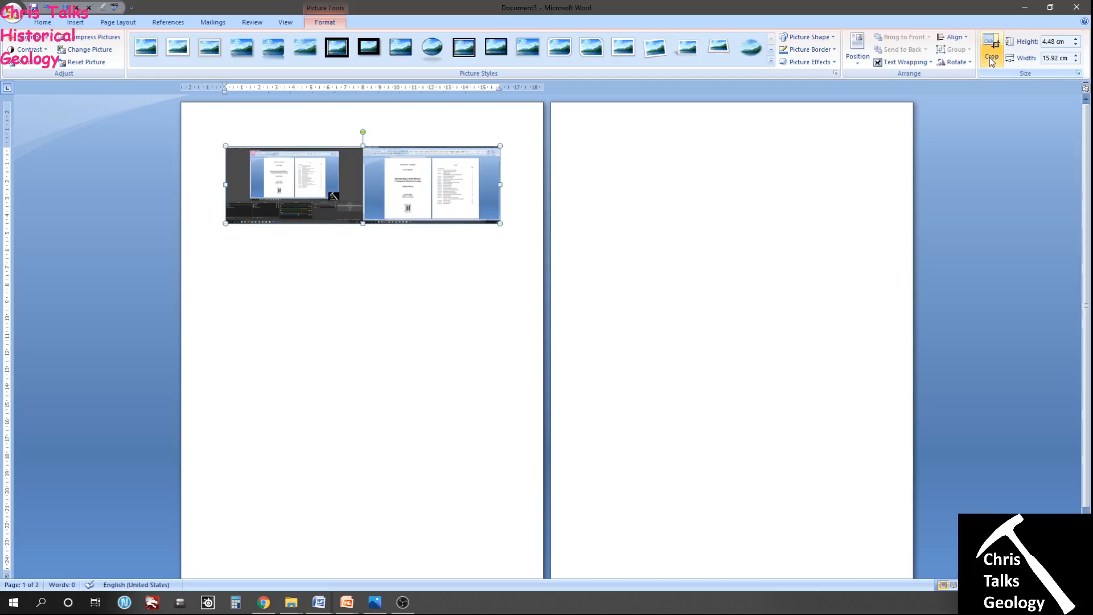
click(991, 57)
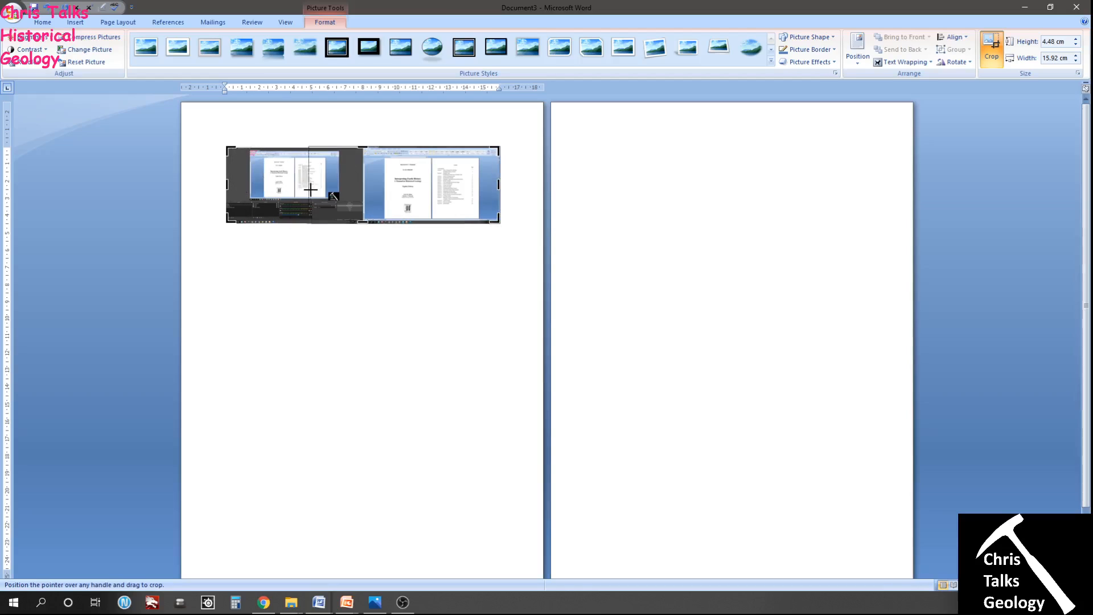
drag(311, 190, 432, 194)
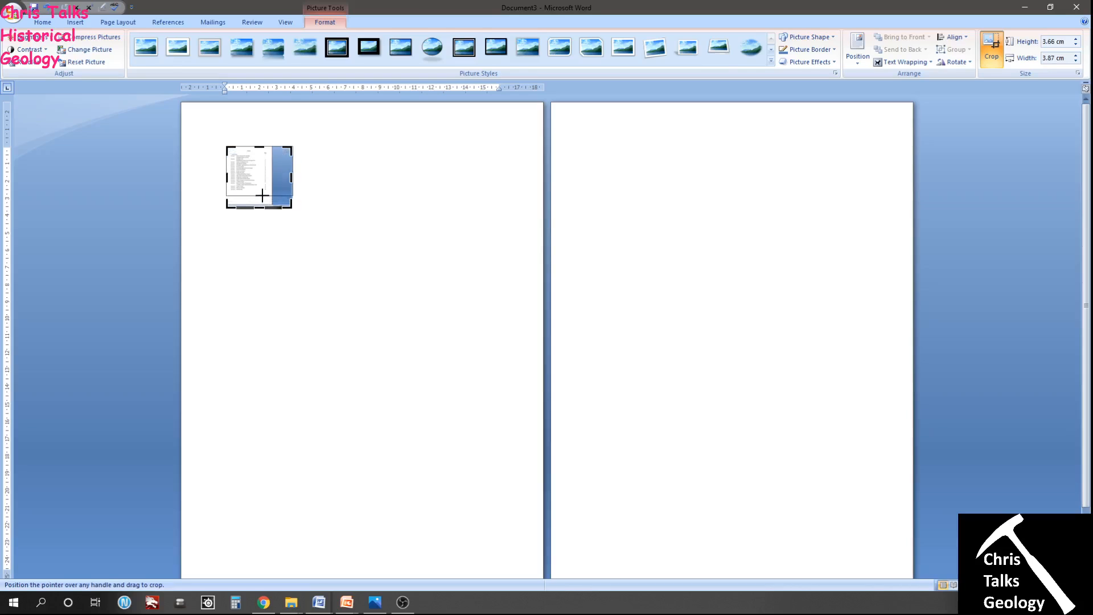
drag(260, 203, 260, 184)
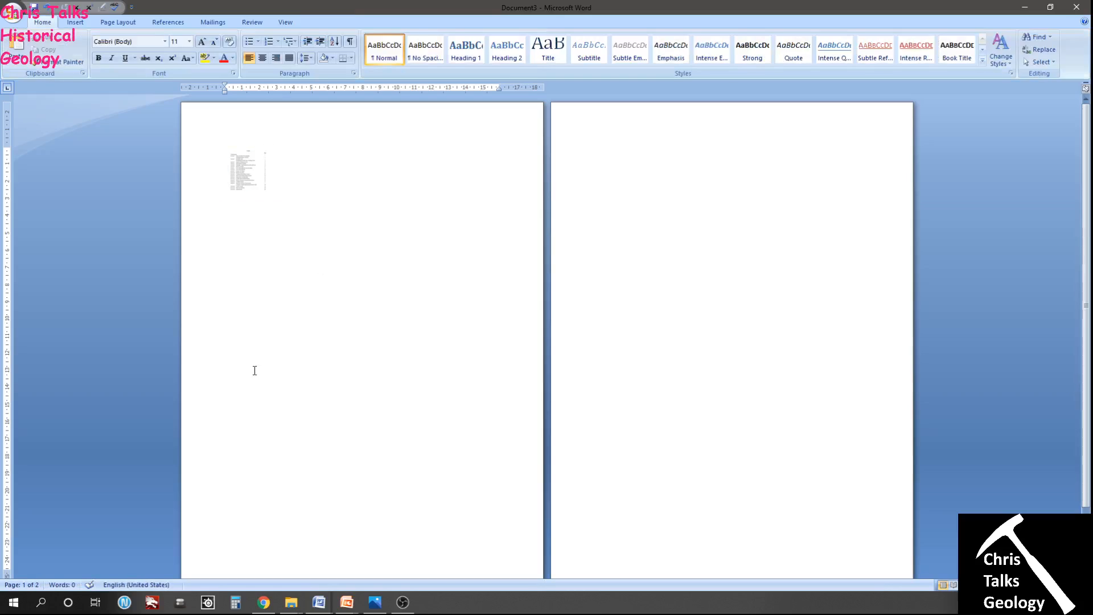
Enlarge the cropped contents-page picture to nearly page width, then deselect it.
click(246, 169)
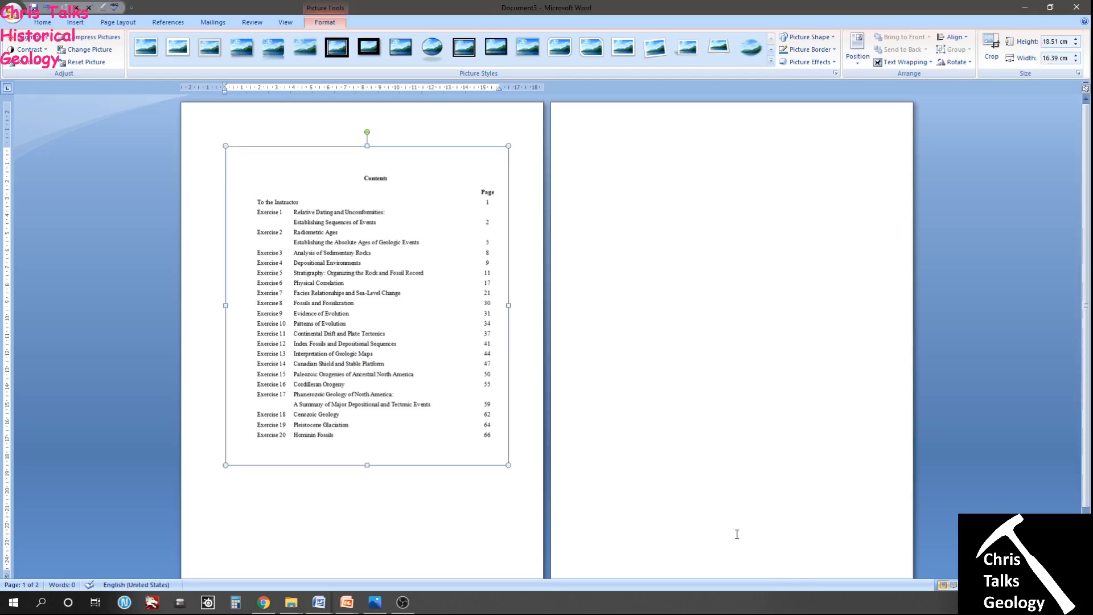
click(858, 55)
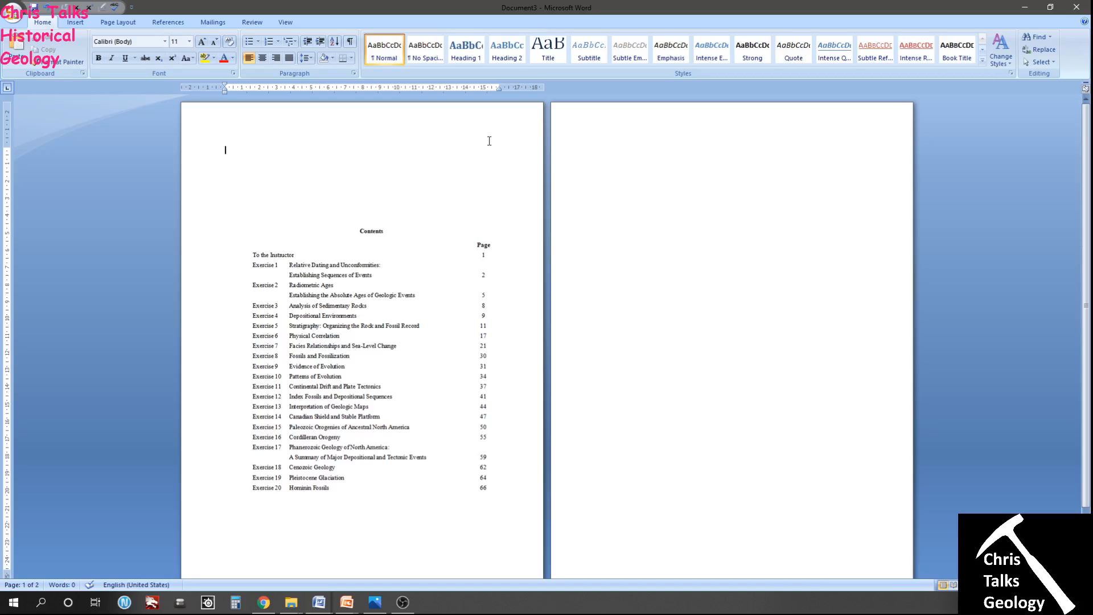
Draw a text box below the contents list and type 'Hello.' in it.
click(75, 22)
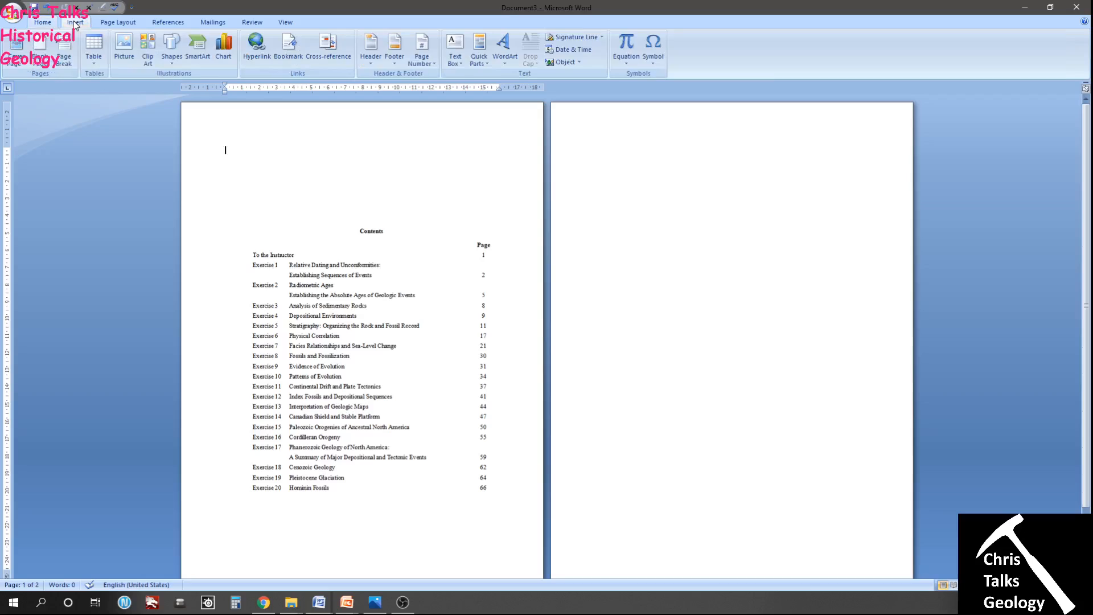
mouse_move(171, 49)
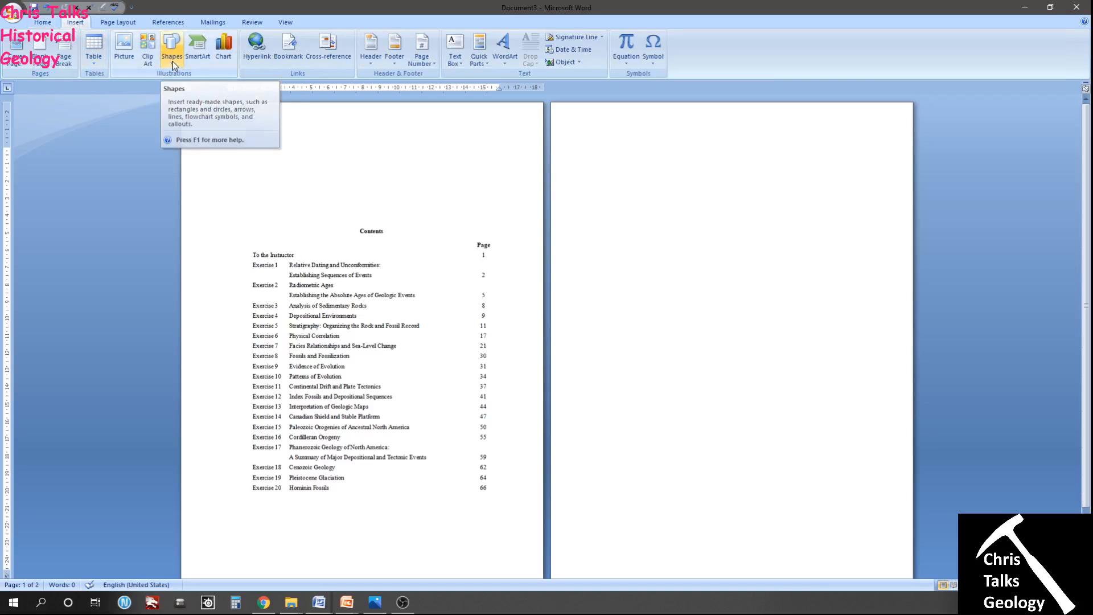
click(172, 49)
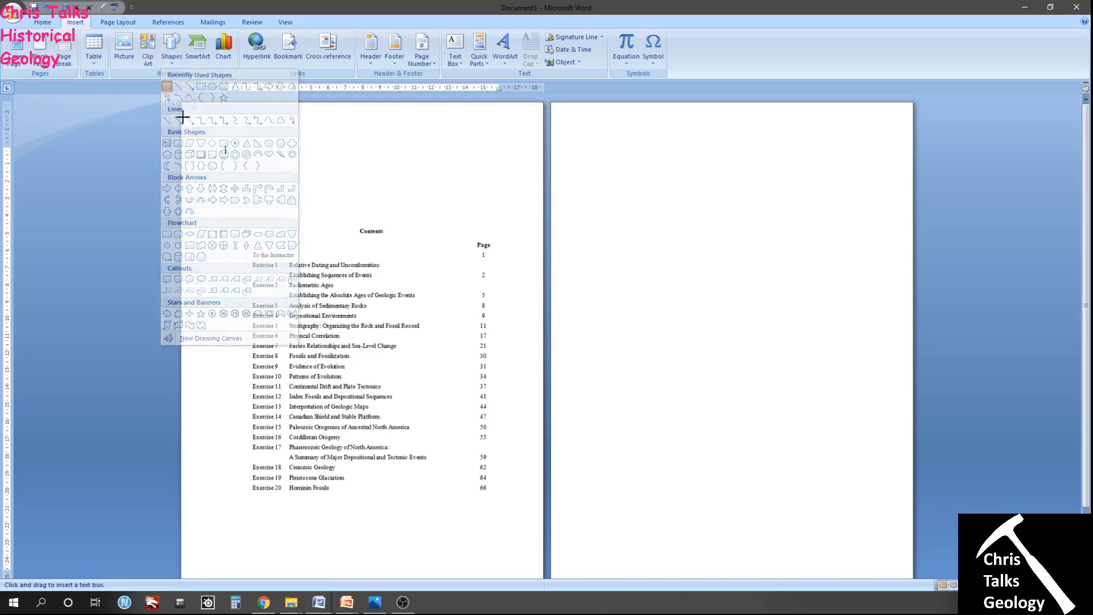
drag(332, 526, 450, 548)
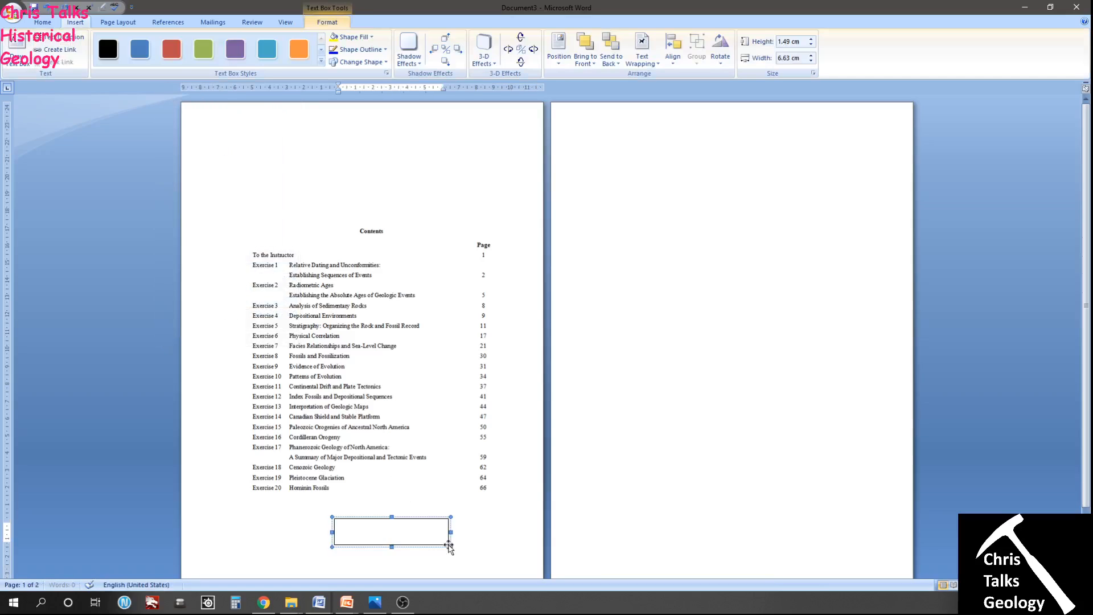
text(He)
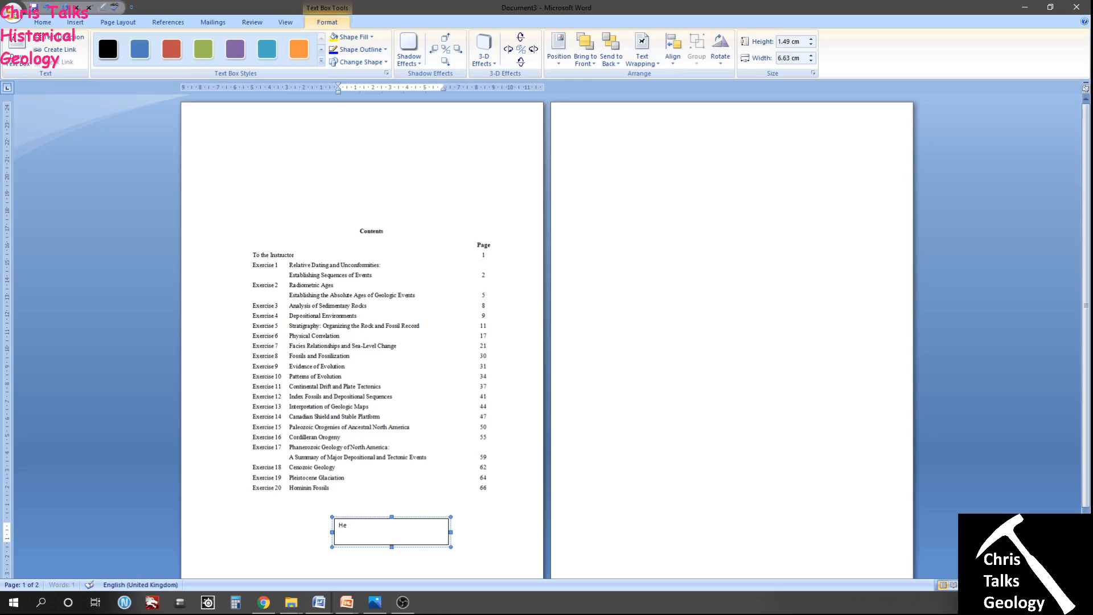
text(llo.)
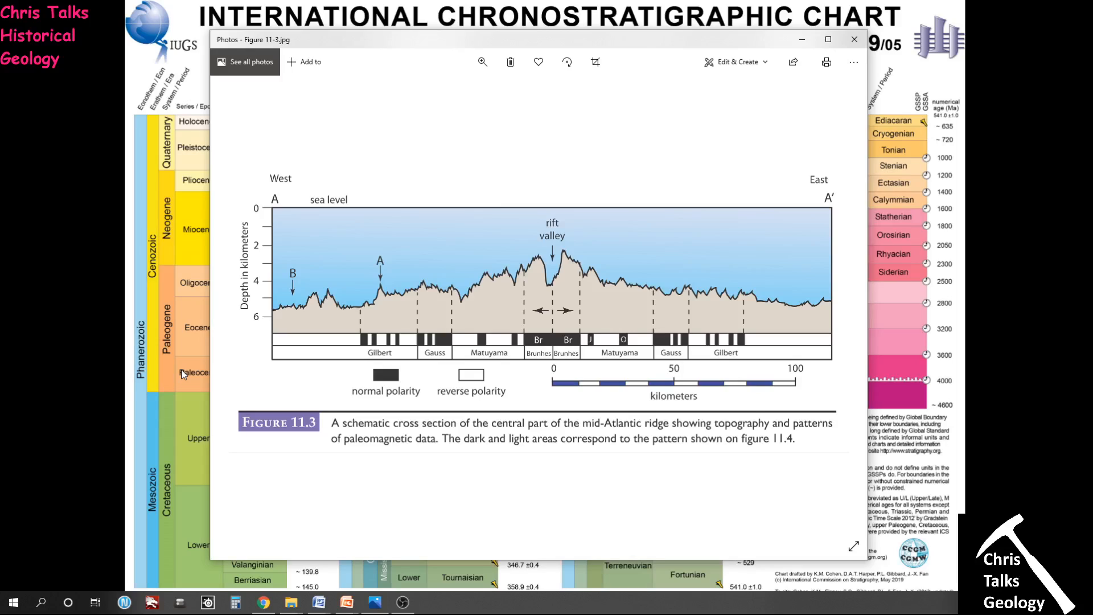
mouse_move(133, 182)
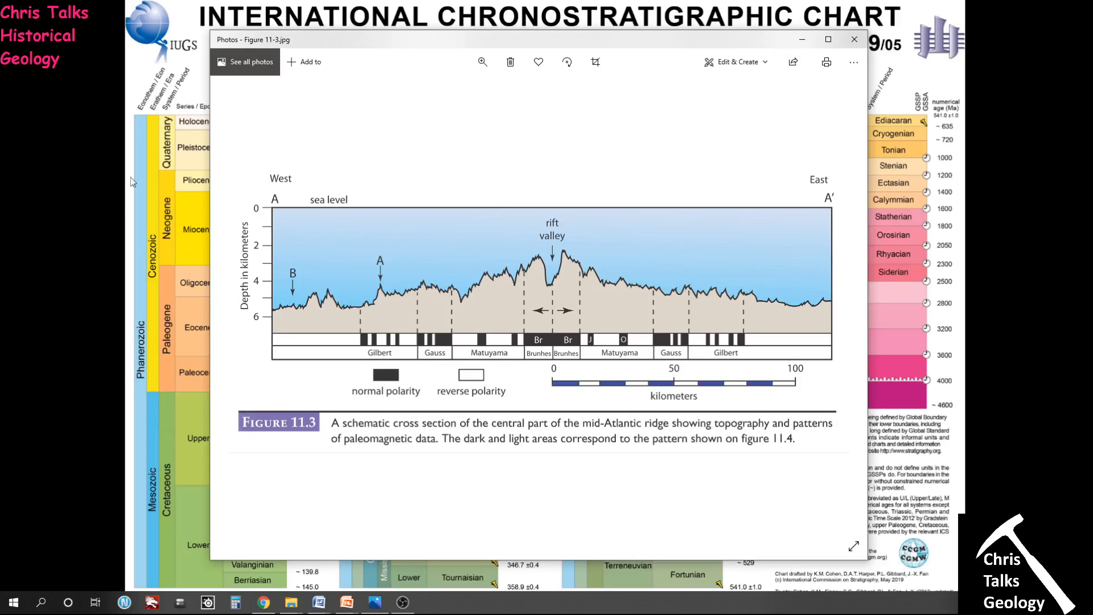
mouse_move(727, 460)
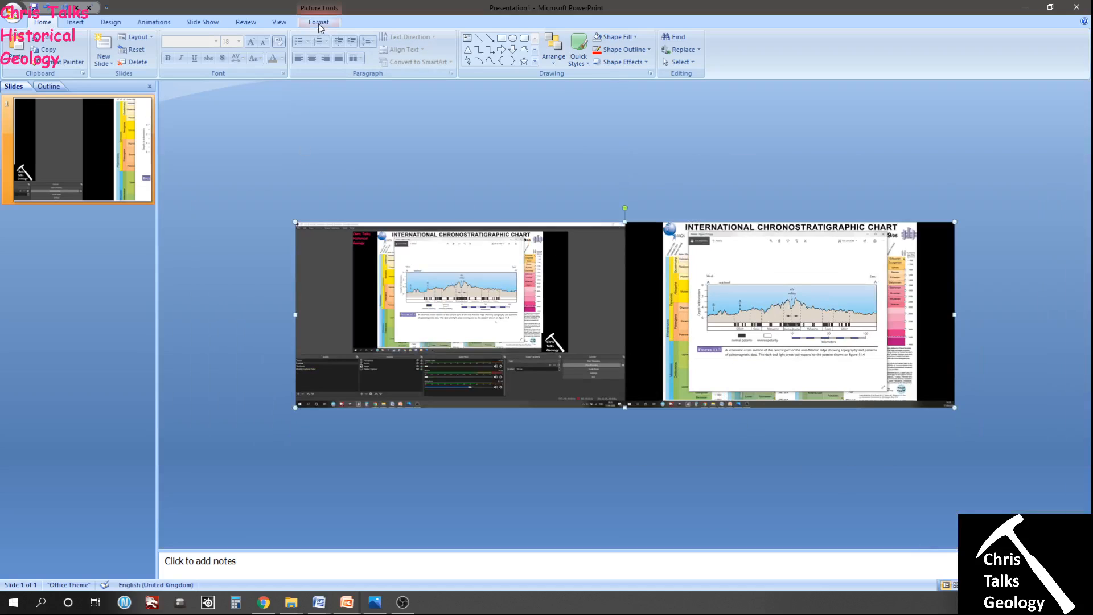
Move the cropped Figure 11.3 picture onto the slide.
click(319, 22)
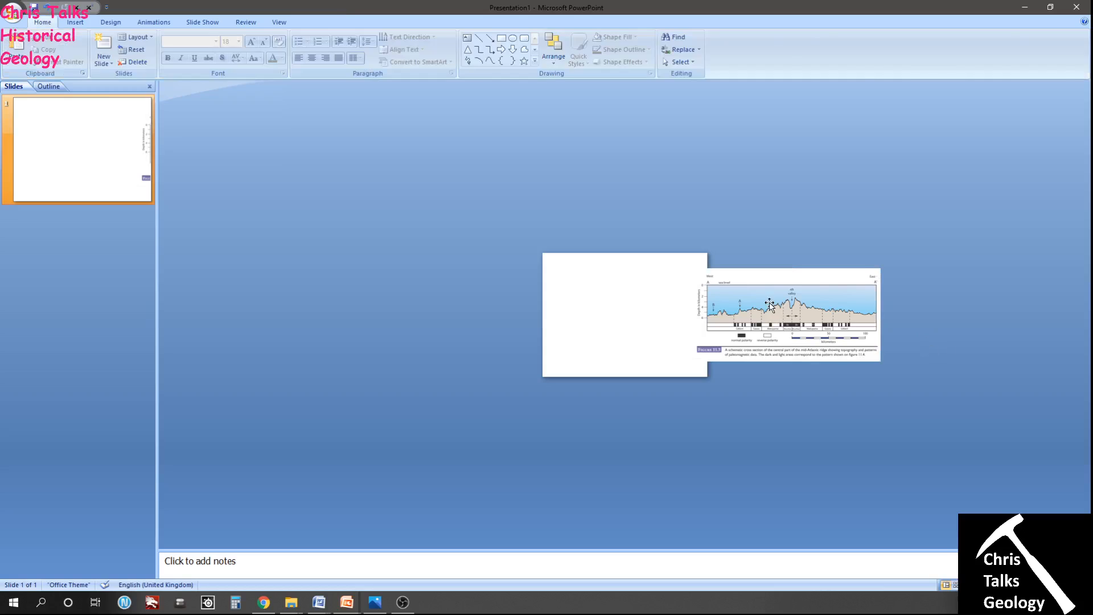
drag(789, 314, 637, 309)
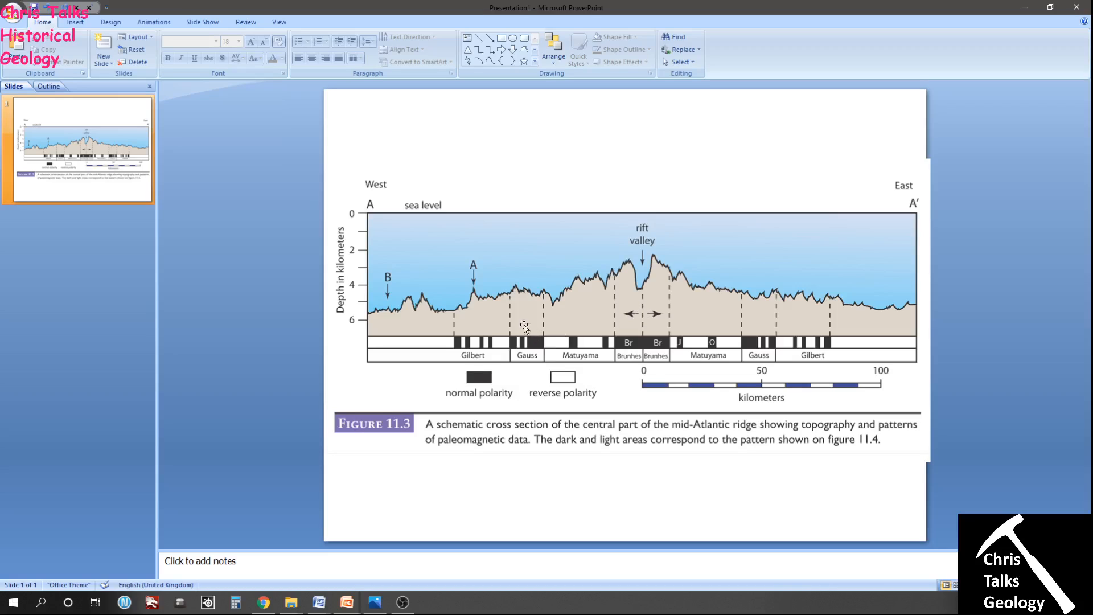
mouse_move(511, 319)
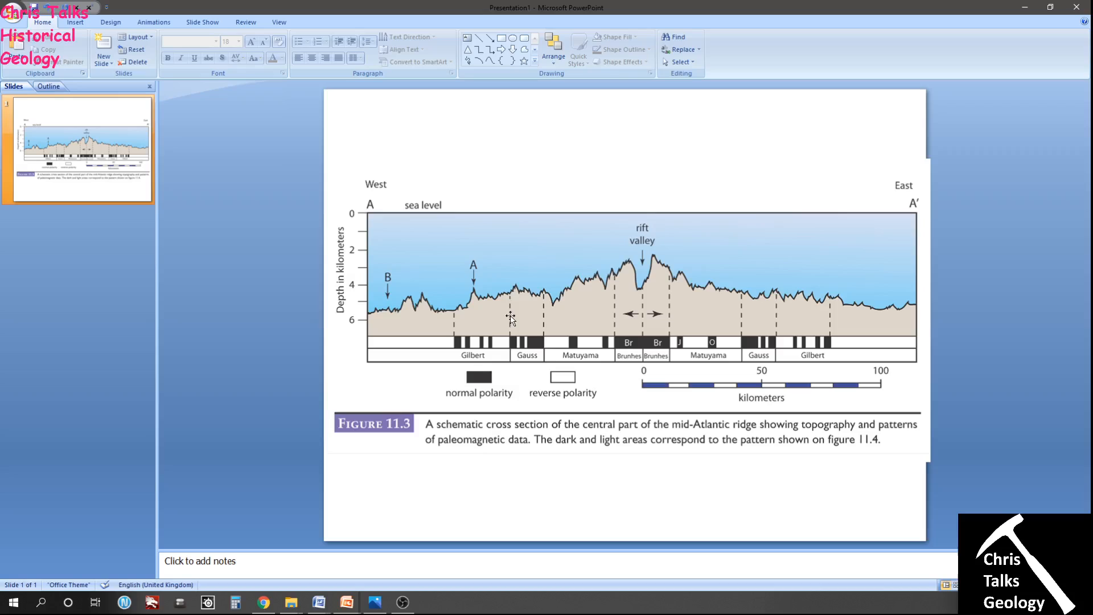
mouse_move(643, 317)
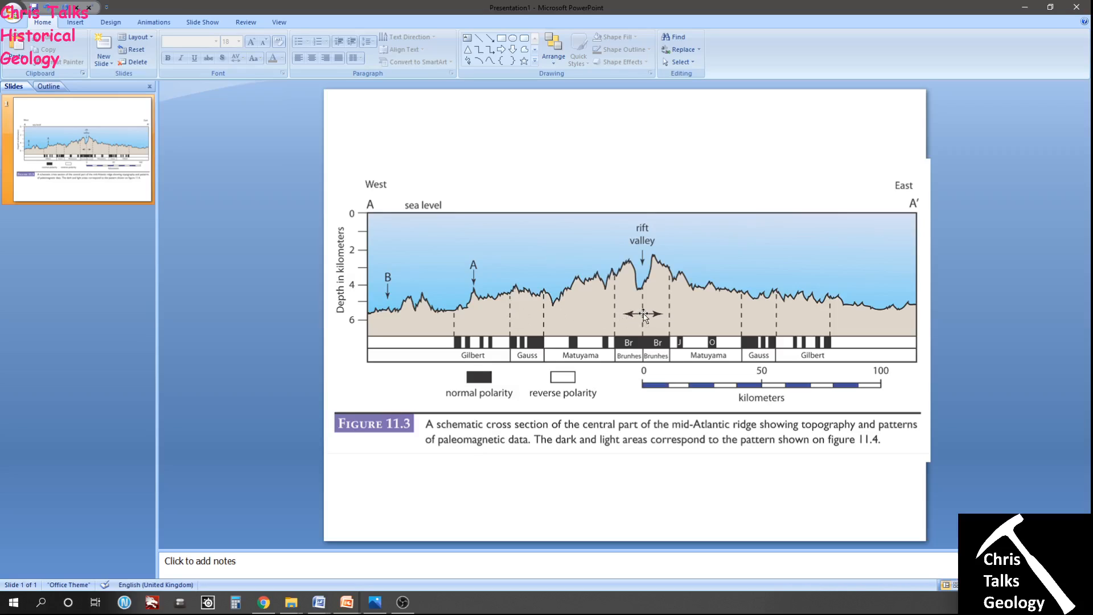
mouse_move(473, 307)
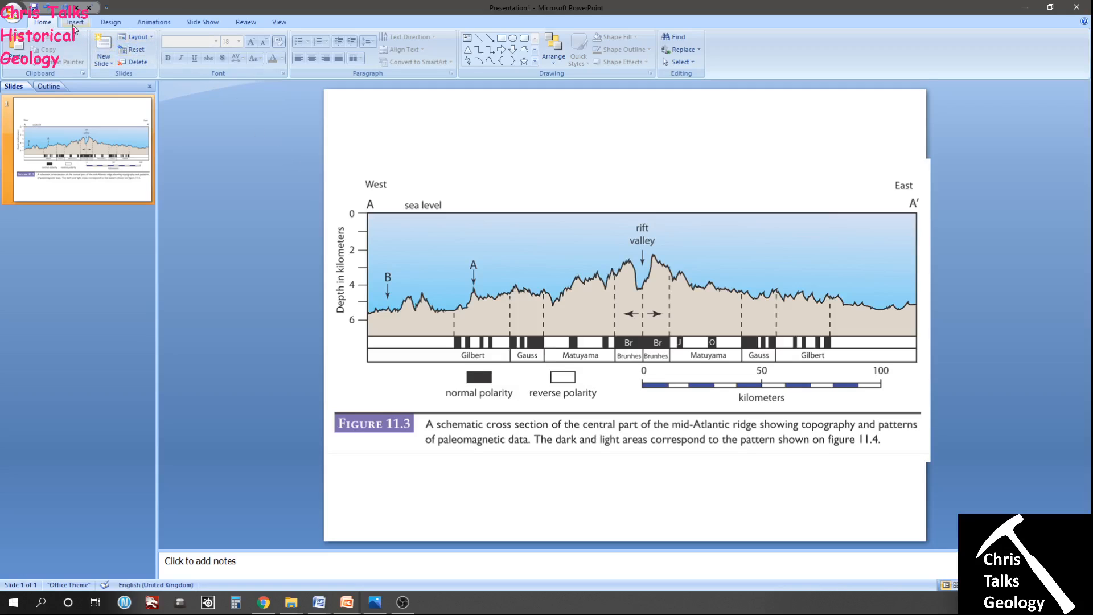
Draw a thin rectangle above the polarity bar, from the Gauss boundary toward Brunhes.
click(74, 21)
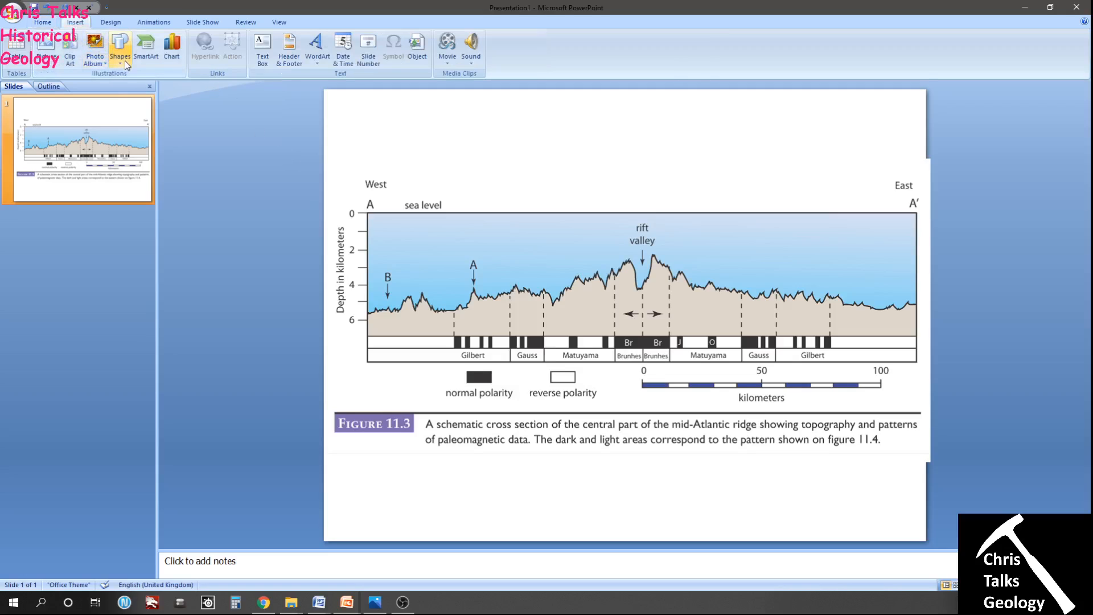
click(119, 46)
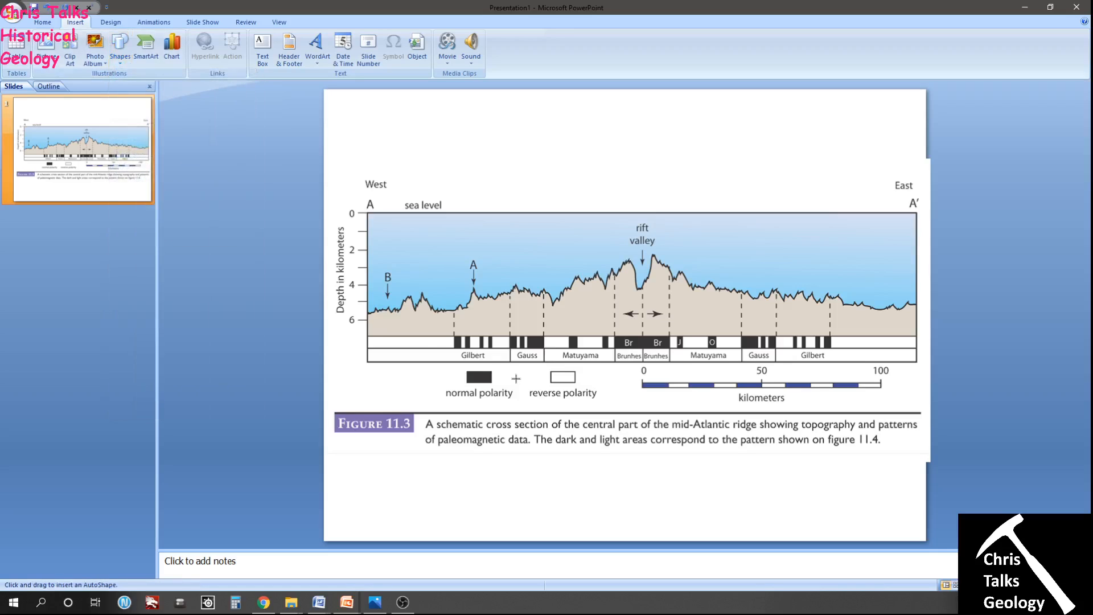
drag(511, 313, 550, 328)
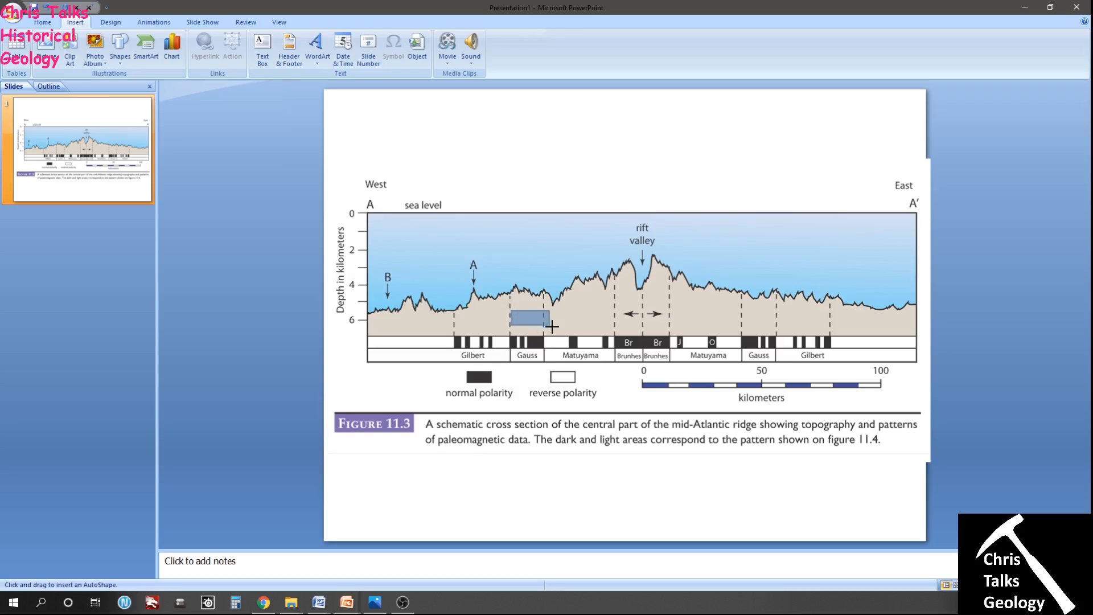
drag(550, 320, 642, 317)
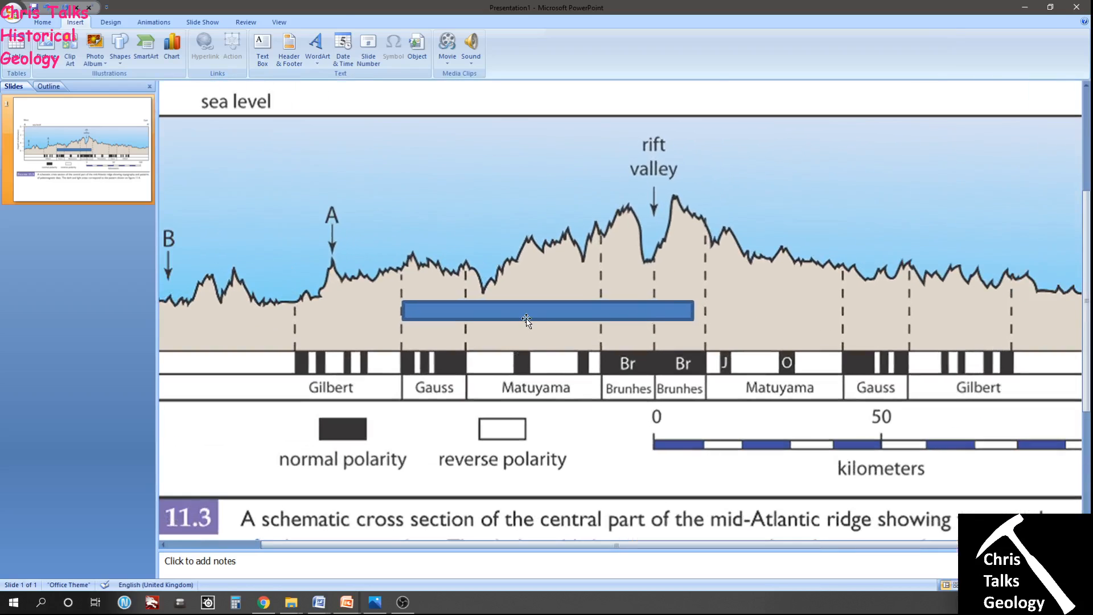
Set the rectangle to No Fill and extend its right edge slightly.
click(548, 311)
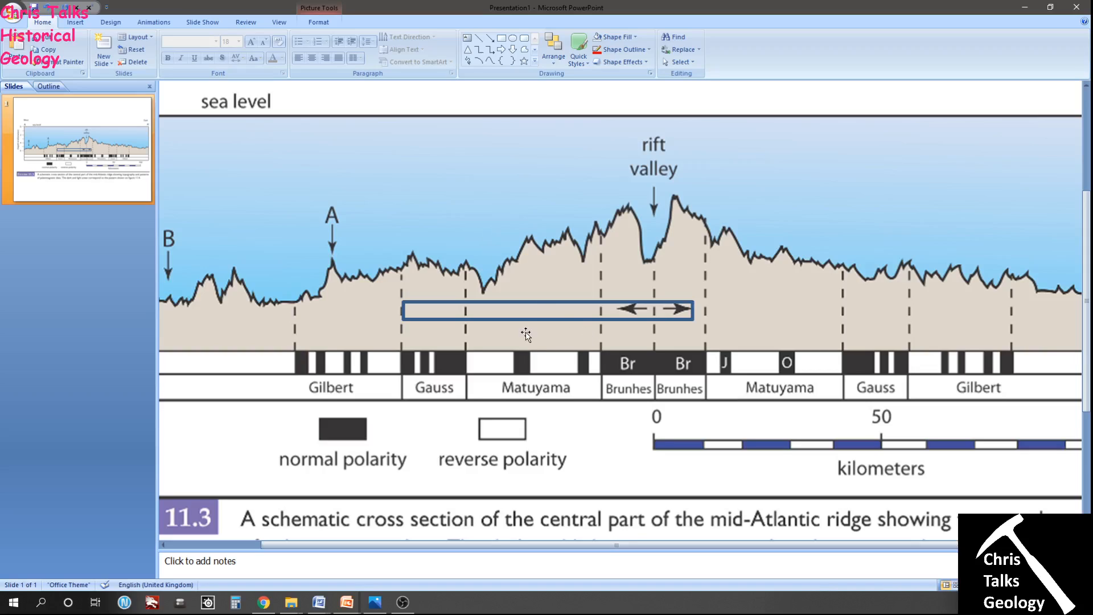
mouse_move(694, 312)
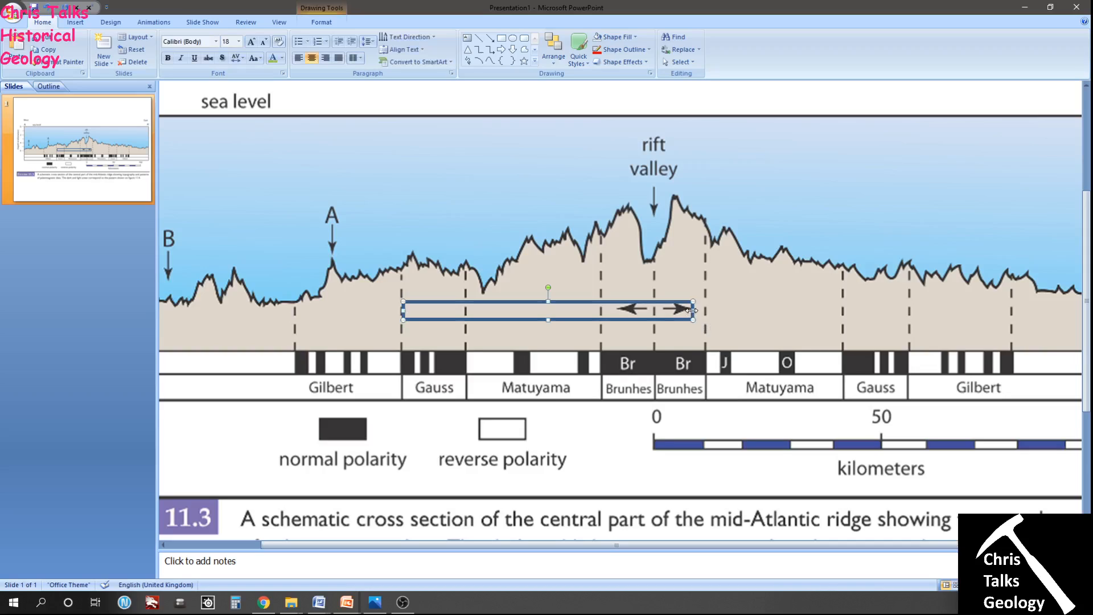
drag(693, 311, 705, 310)
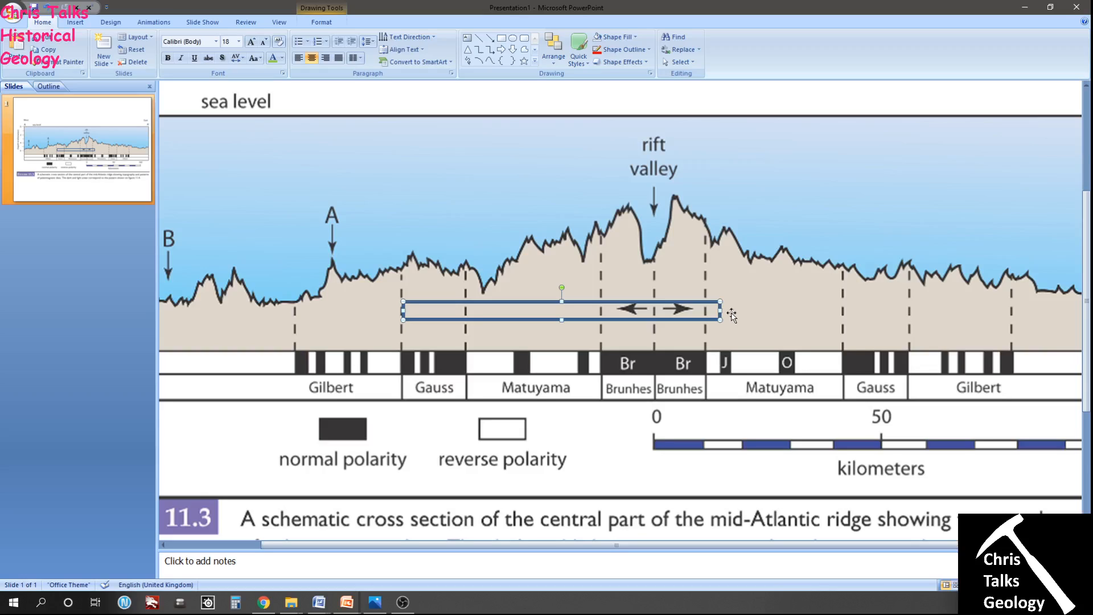
mouse_move(730, 314)
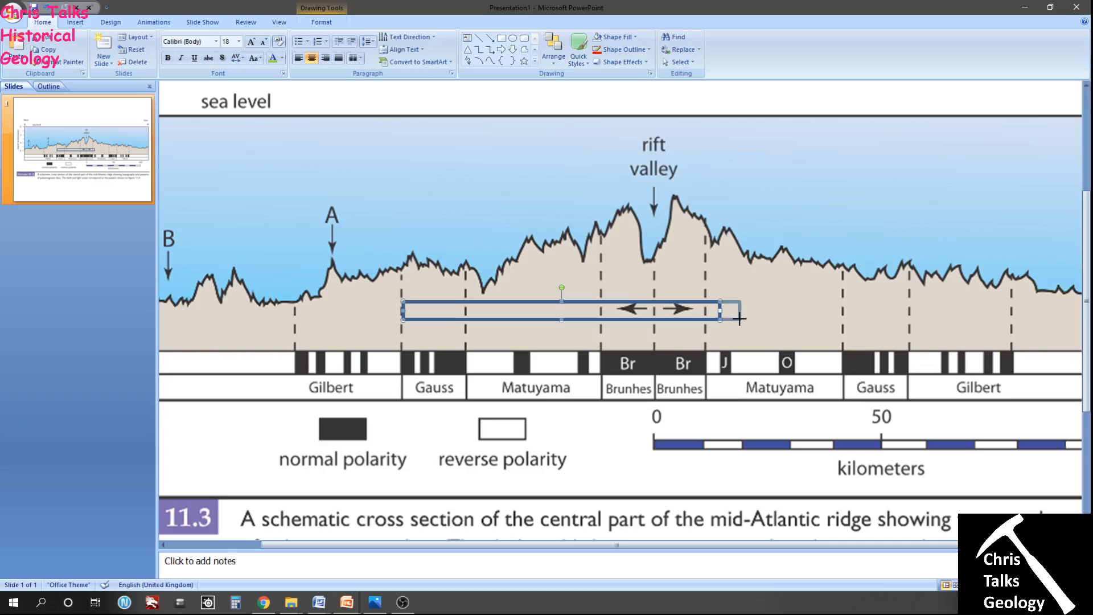
Pull the rectangle's right edge back to the central Brunhes boundary.
drag(740, 319, 721, 320)
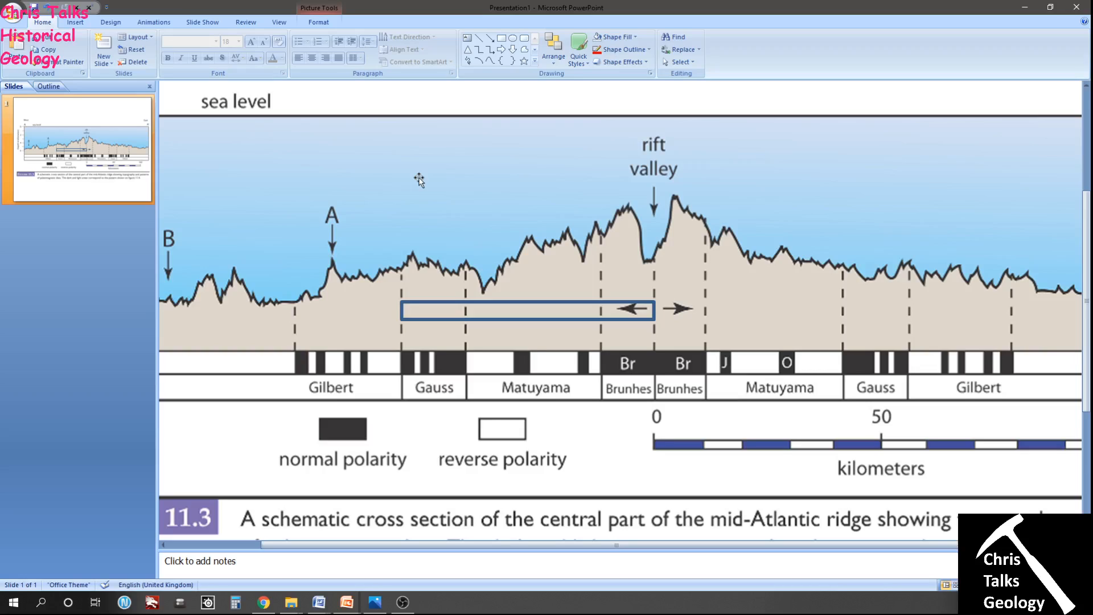
mouse_move(453, 342)
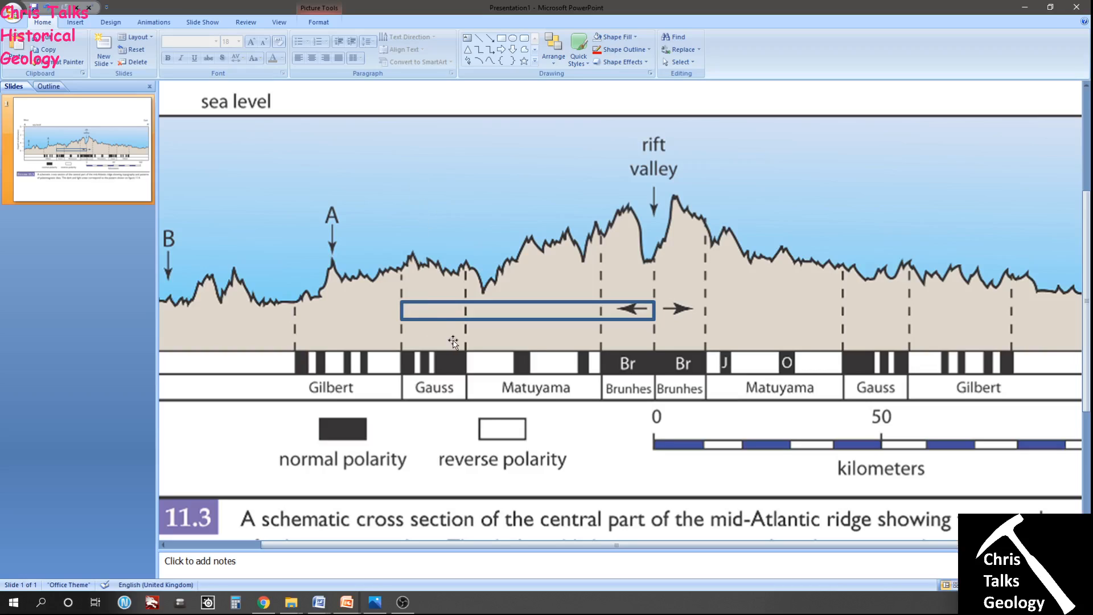
mouse_move(488, 259)
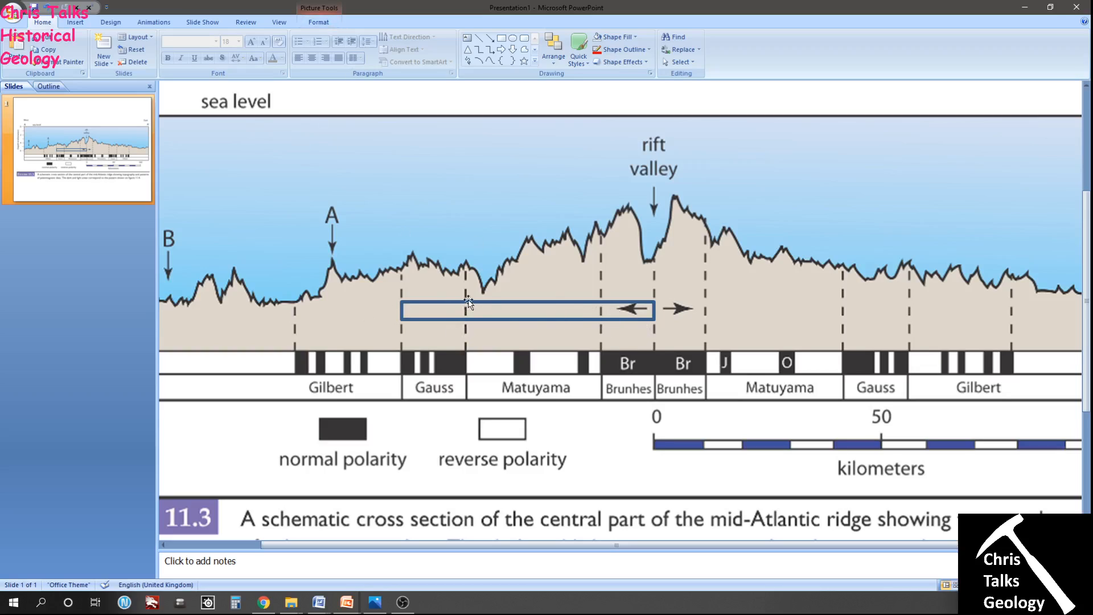
Select the rectangle and show its size settings: 0.4 cm high, 5.58 cm wide.
click(467, 309)
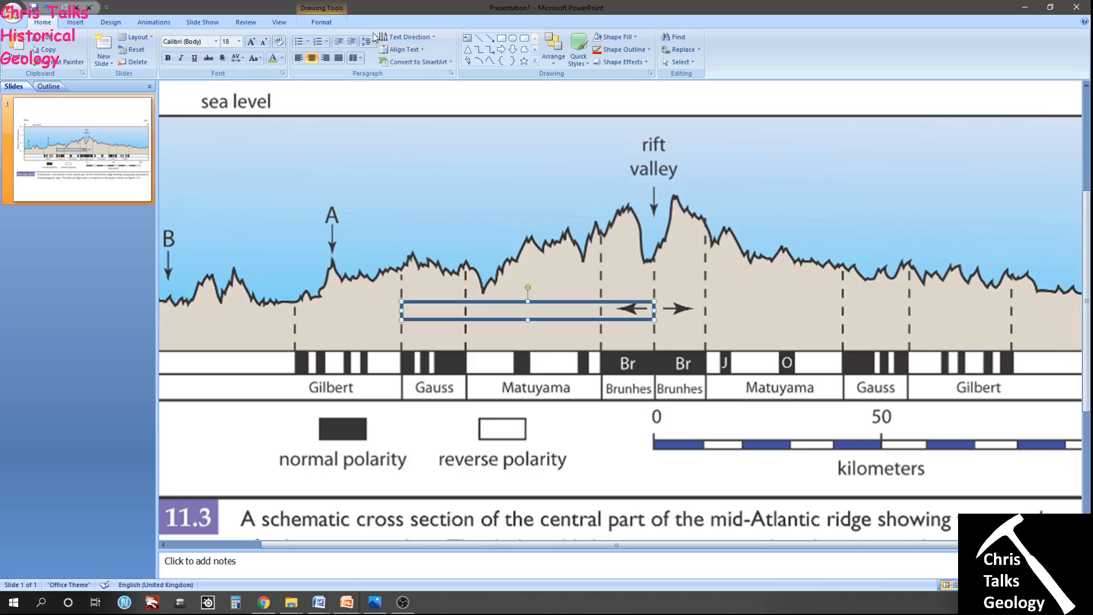
click(321, 21)
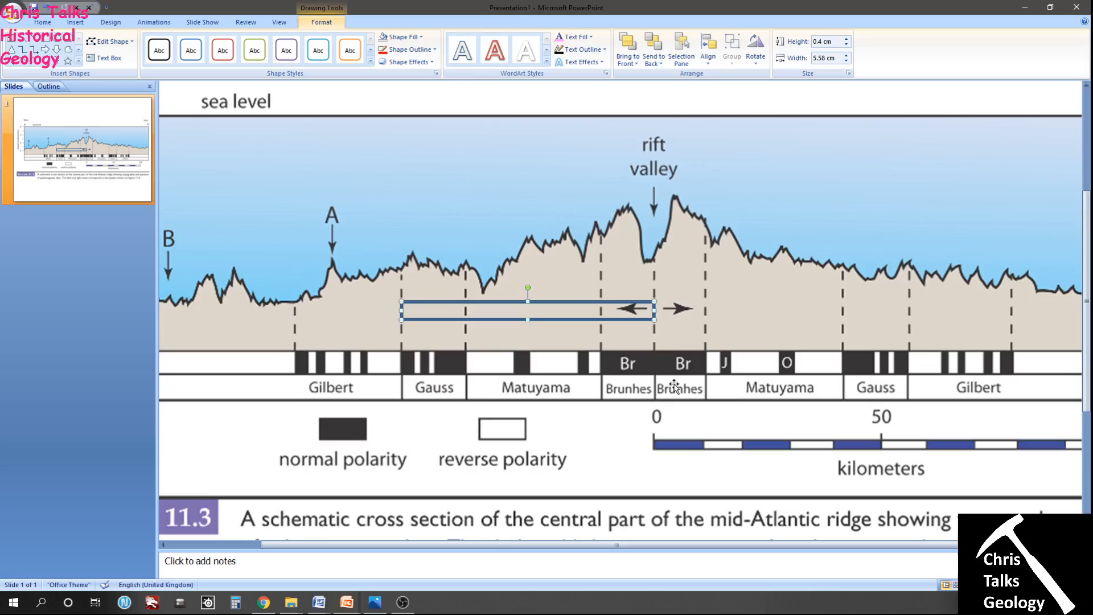
mouse_move(673, 386)
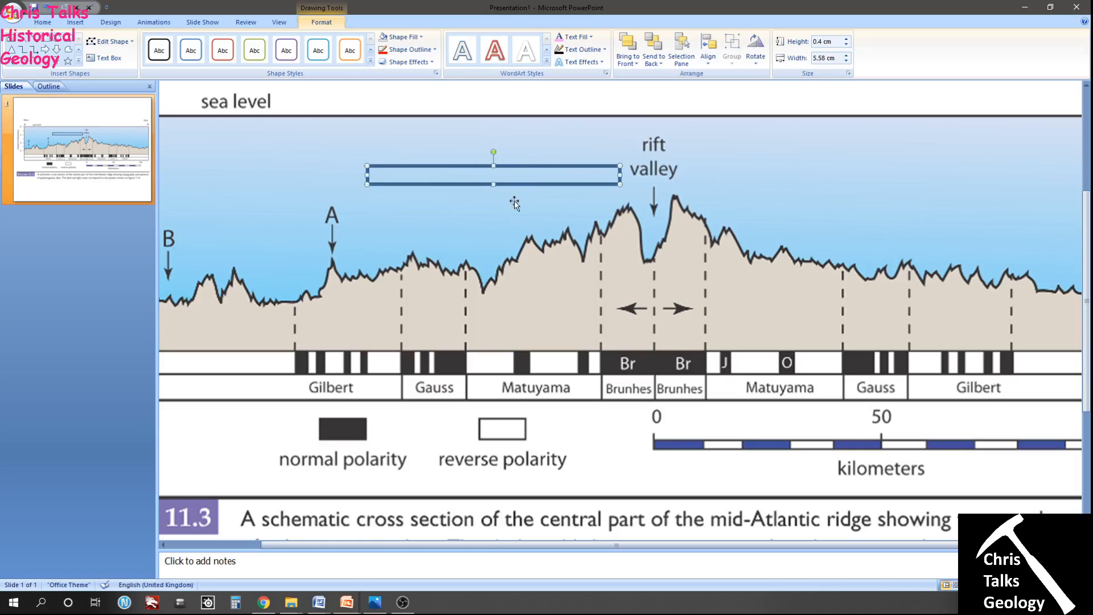
mouse_move(551, 201)
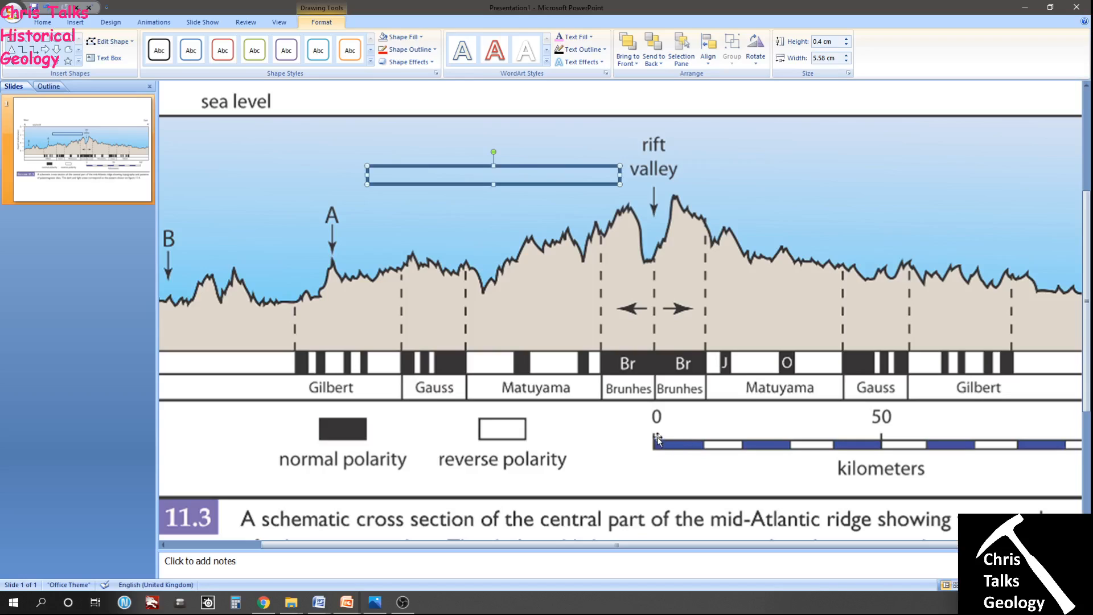
mouse_move(606, 419)
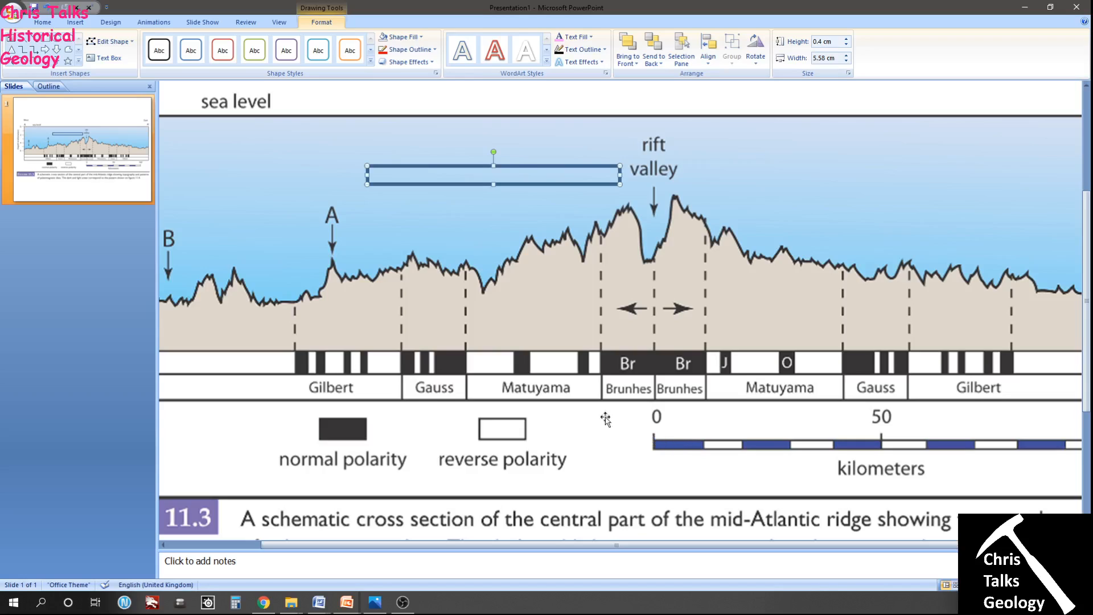
mouse_move(332, 260)
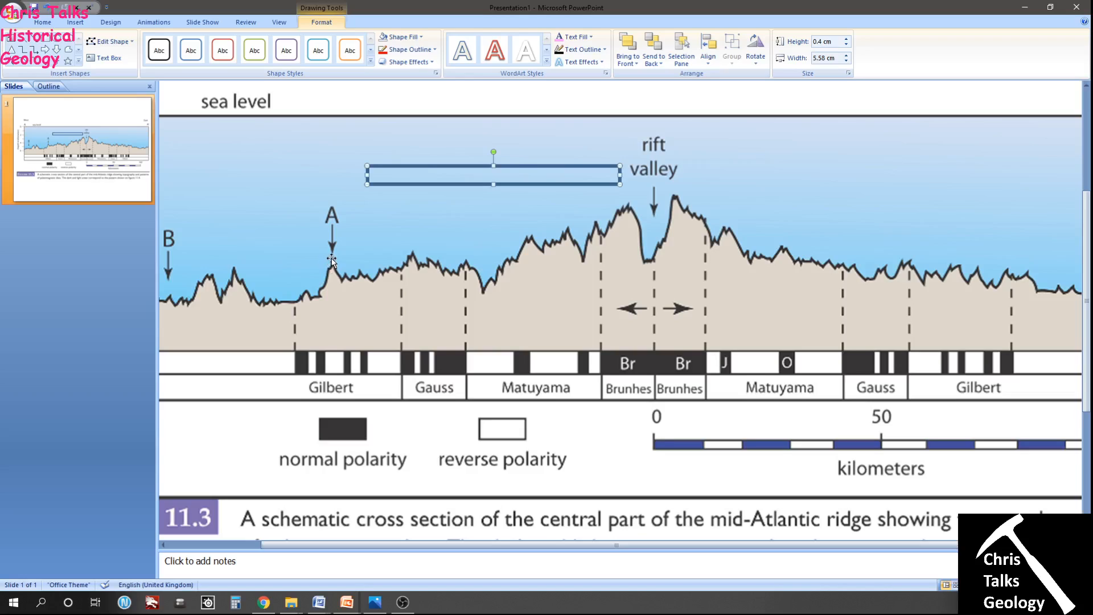
mouse_move(654, 438)
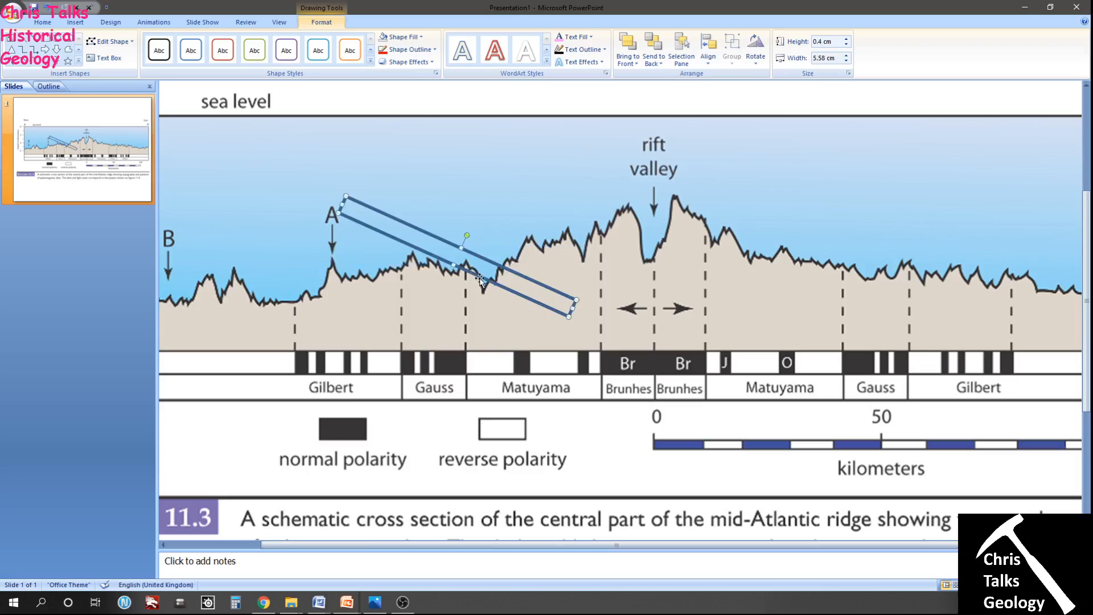
Place the tilted rectangle's end on point A and stretch it onto the scale bar's 0.
drag(479, 281, 465, 324)
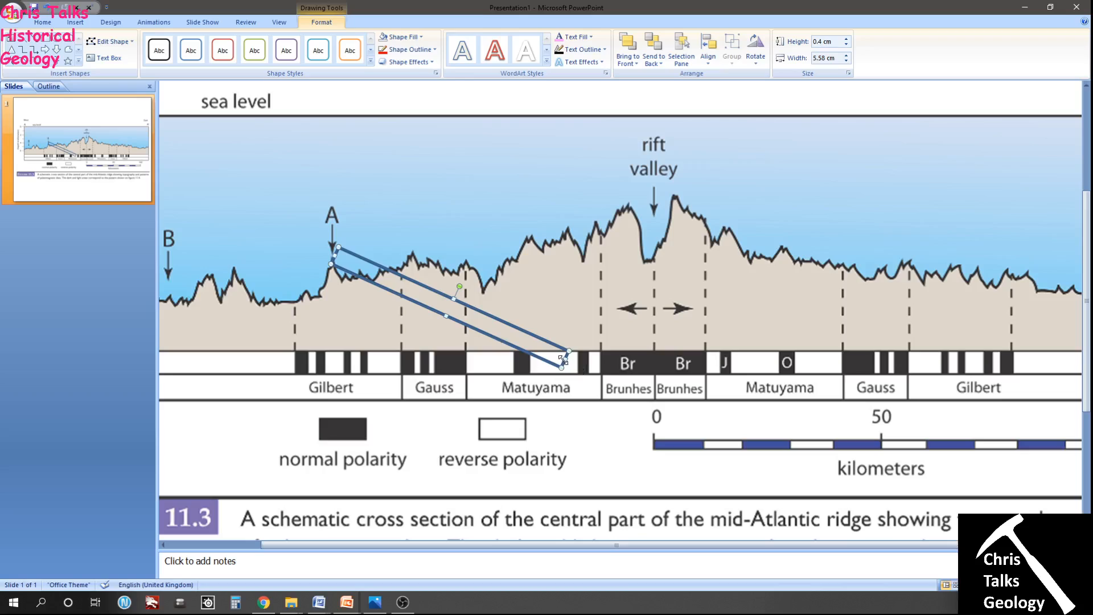
drag(564, 360, 655, 408)
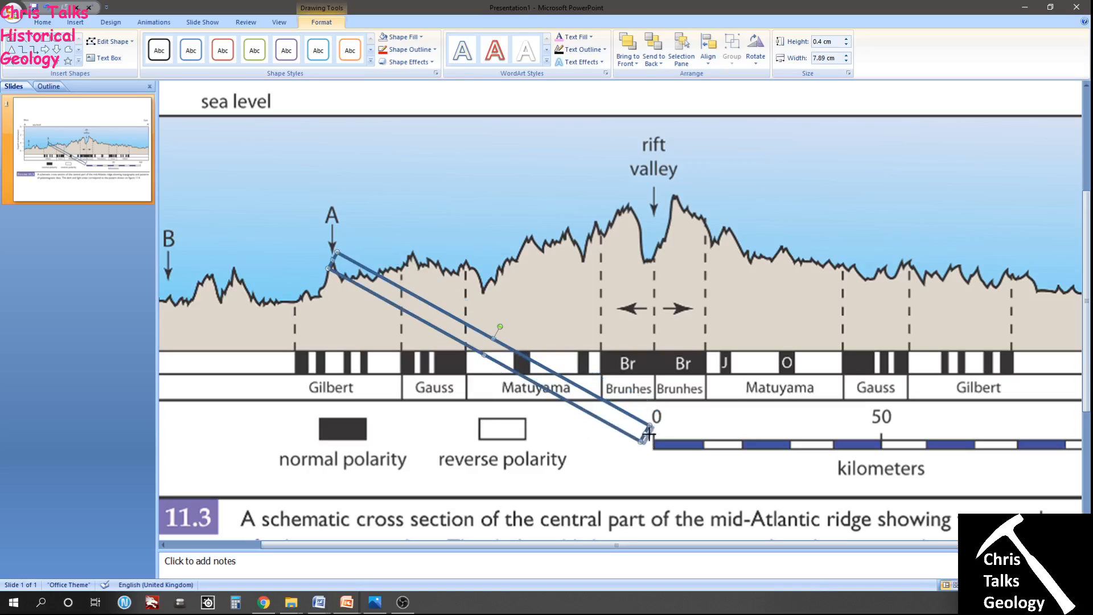
drag(641, 436, 649, 443)
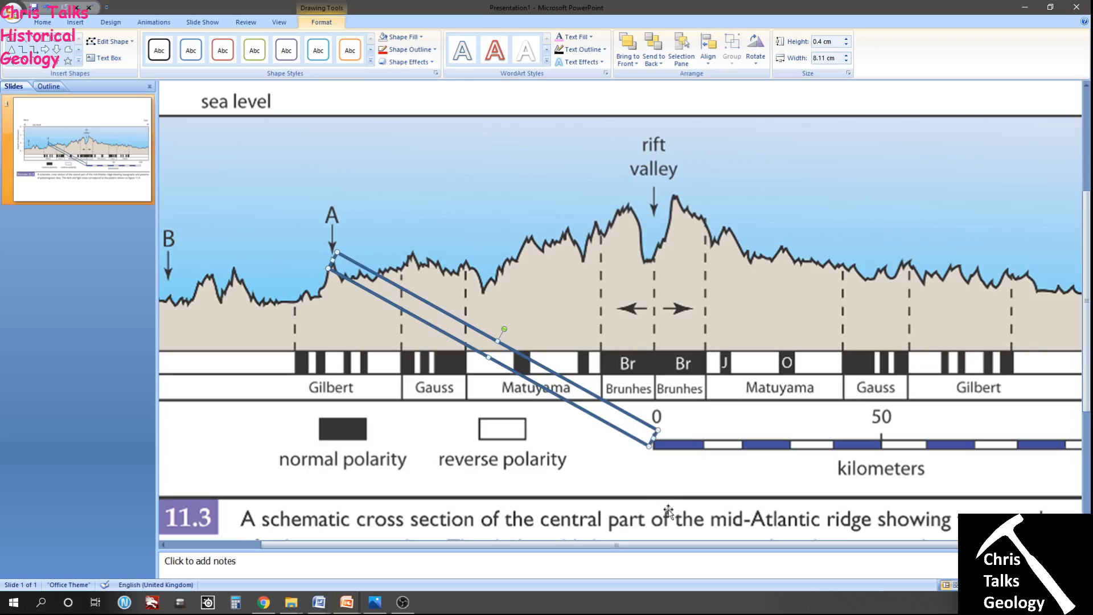
mouse_move(1032, 92)
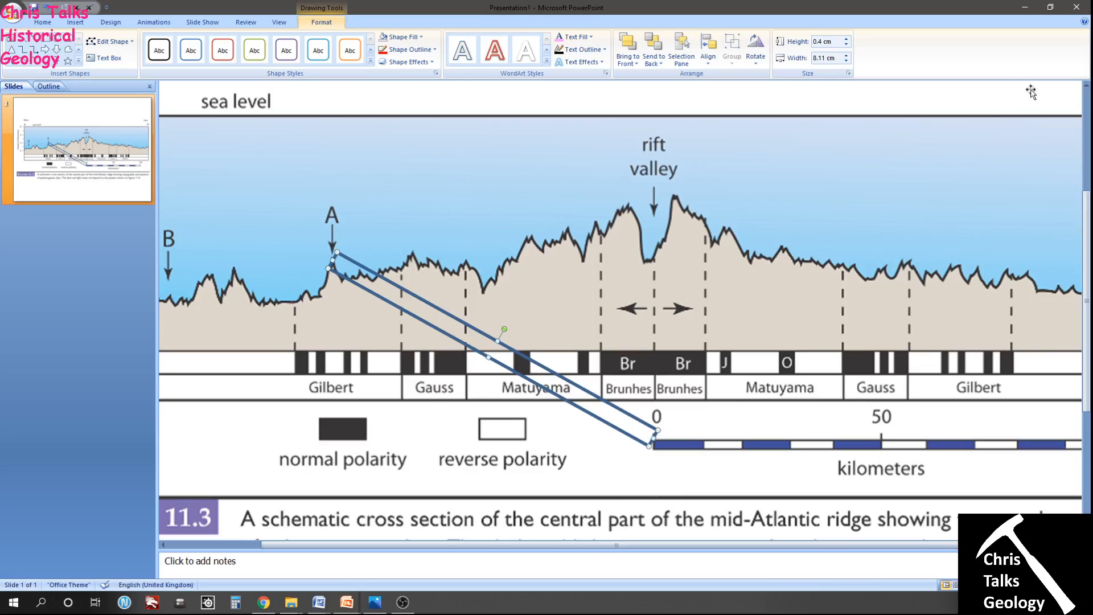
mouse_move(824, 58)
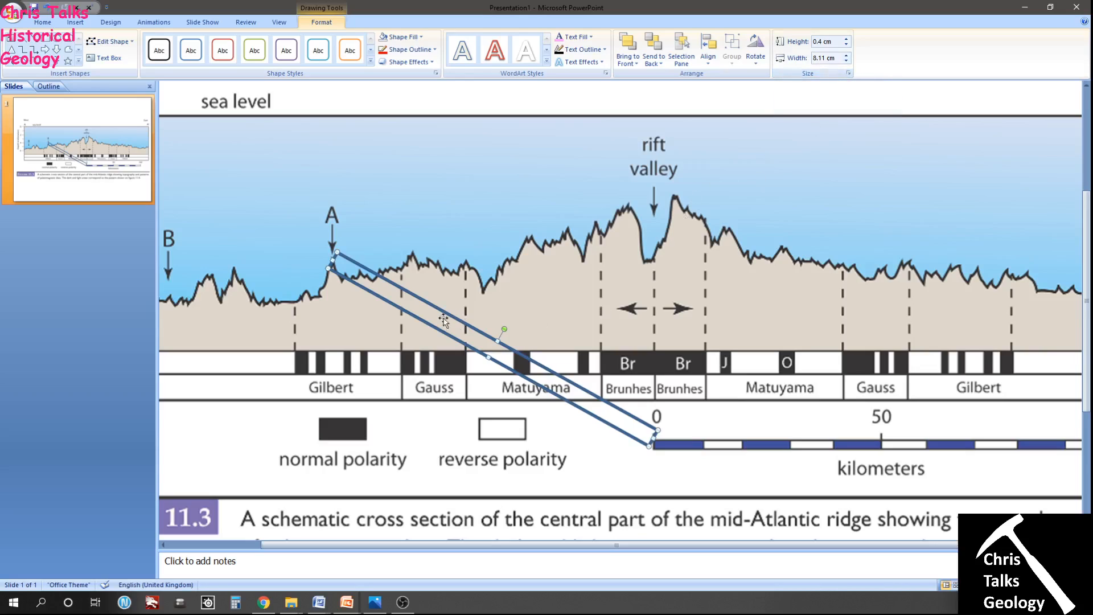
mouse_move(662, 457)
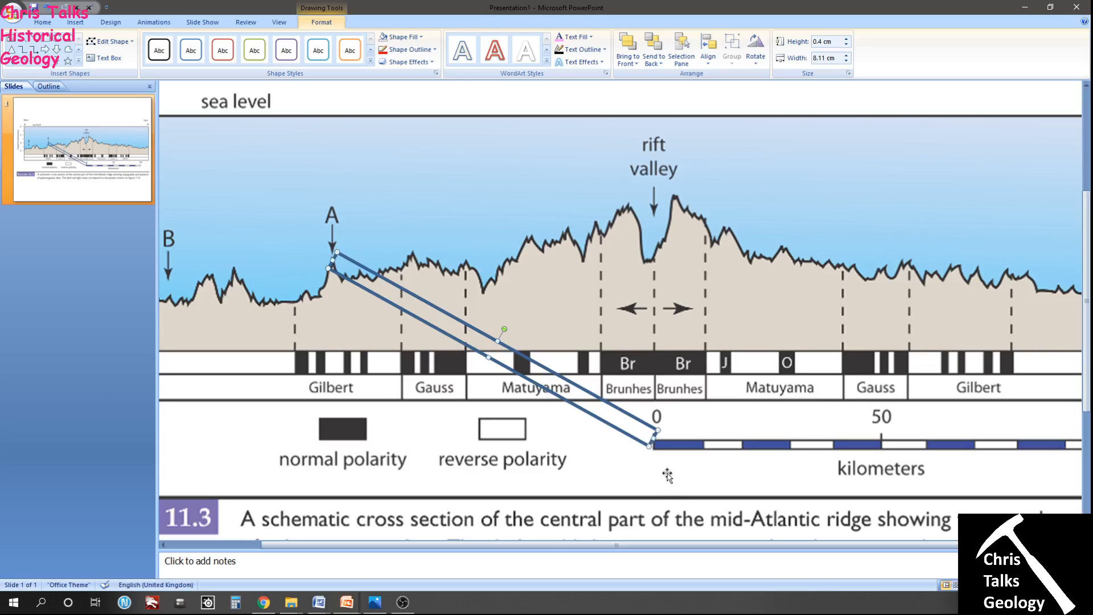
mouse_move(673, 457)
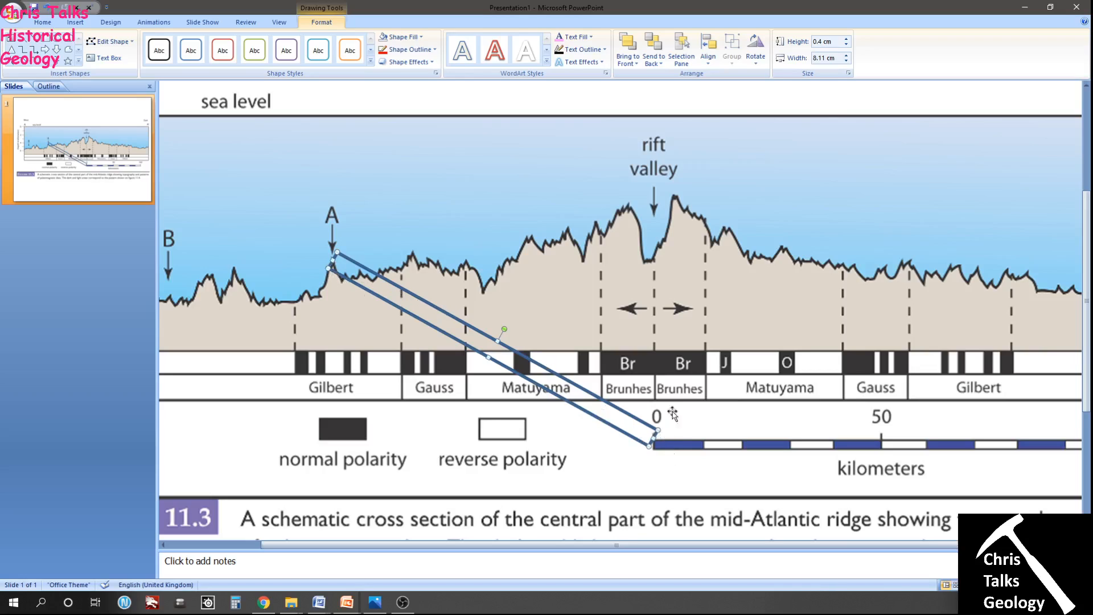
mouse_move(829, 58)
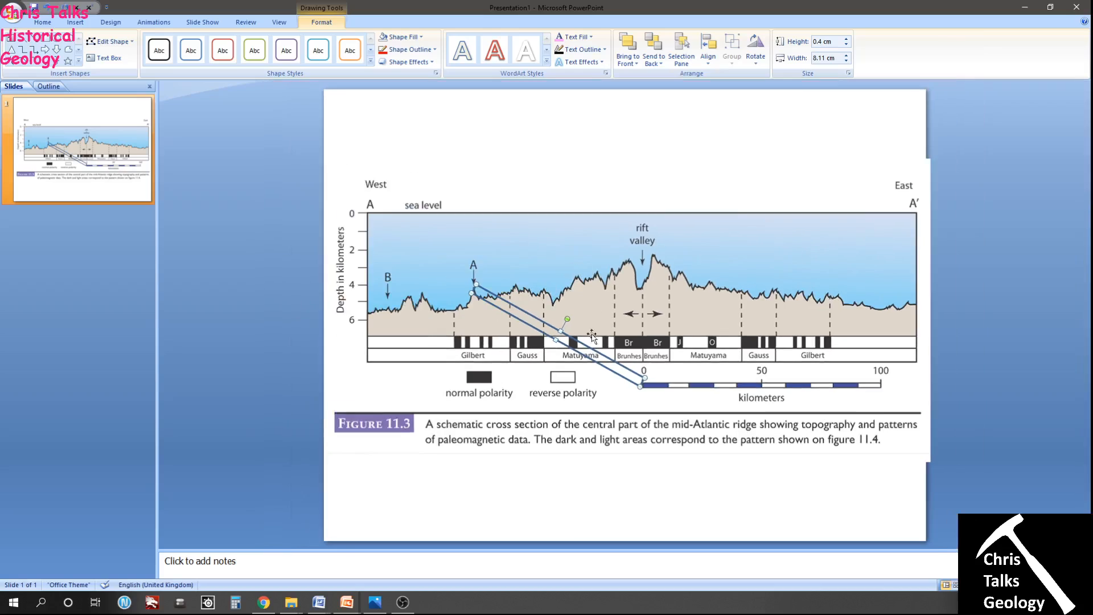
mouse_move(658, 293)
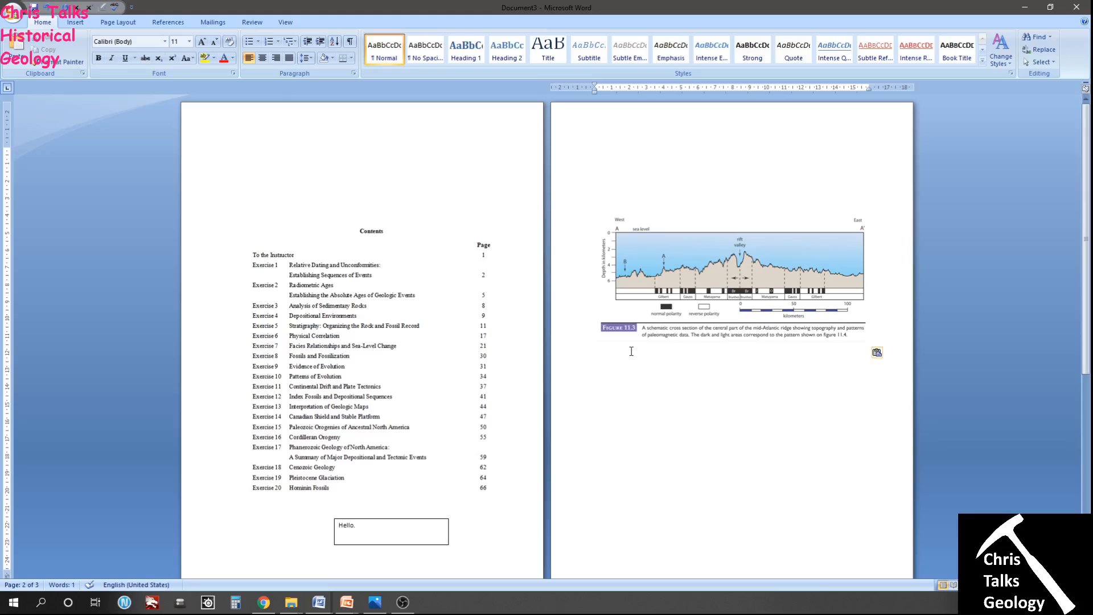
mouse_move(578, 351)
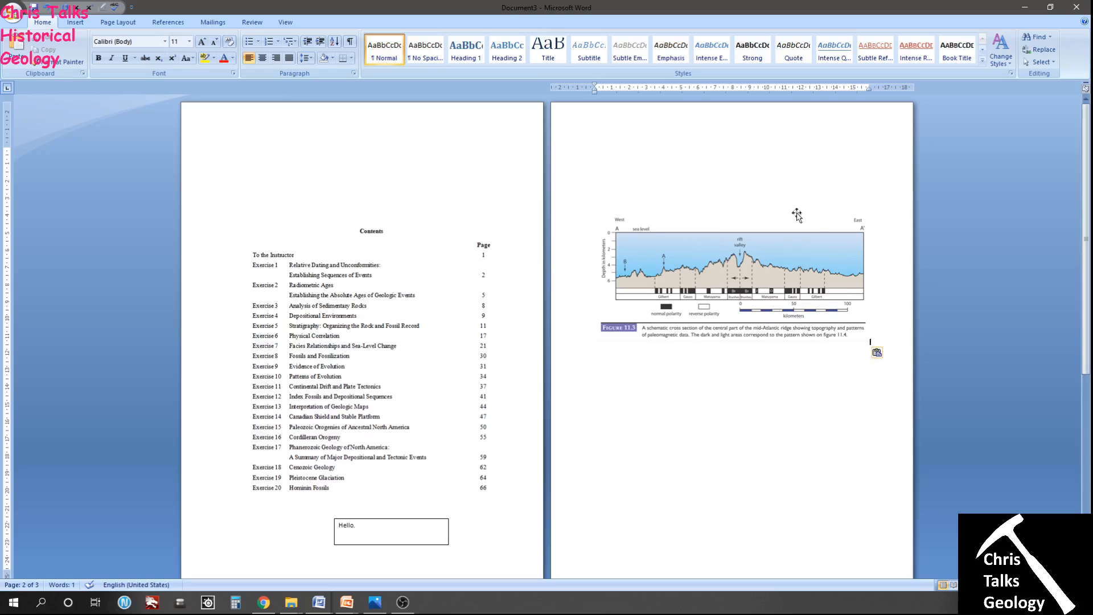
mouse_move(423, 506)
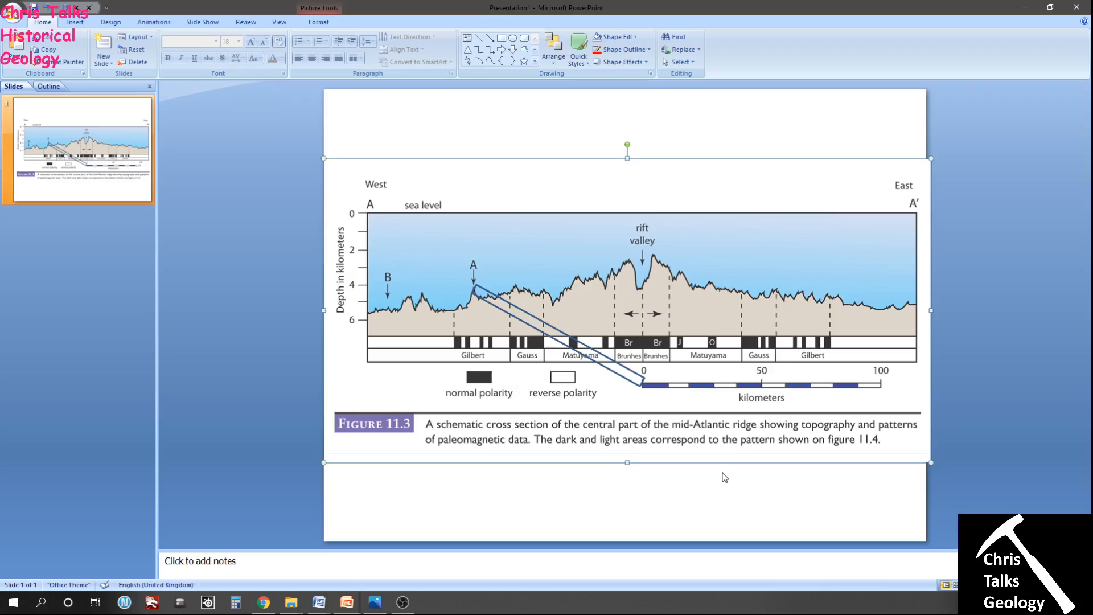
mouse_move(429, 297)
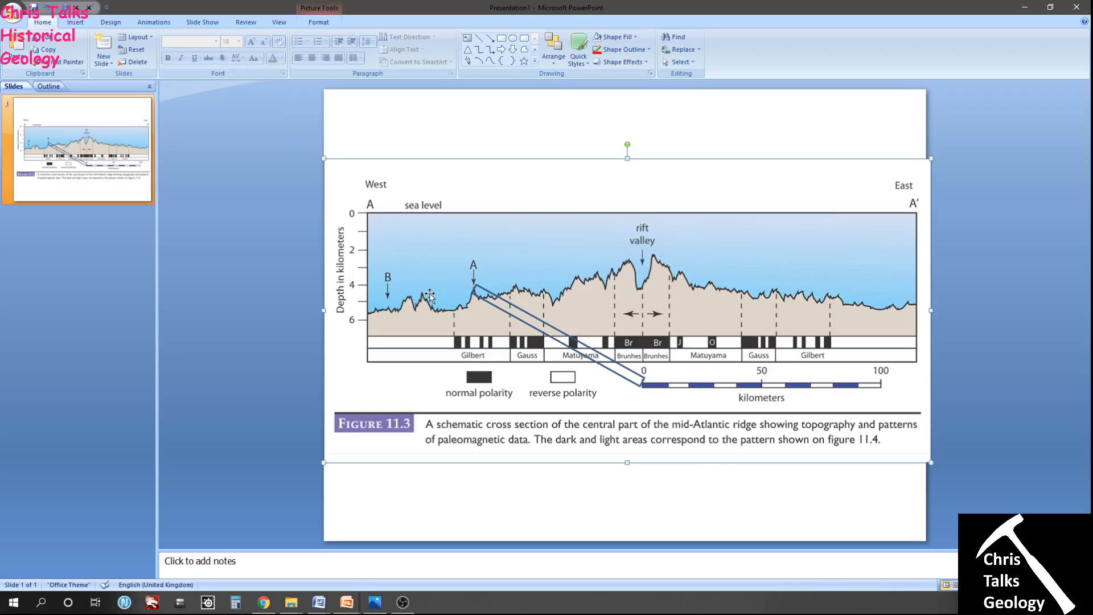
mouse_move(697, 424)
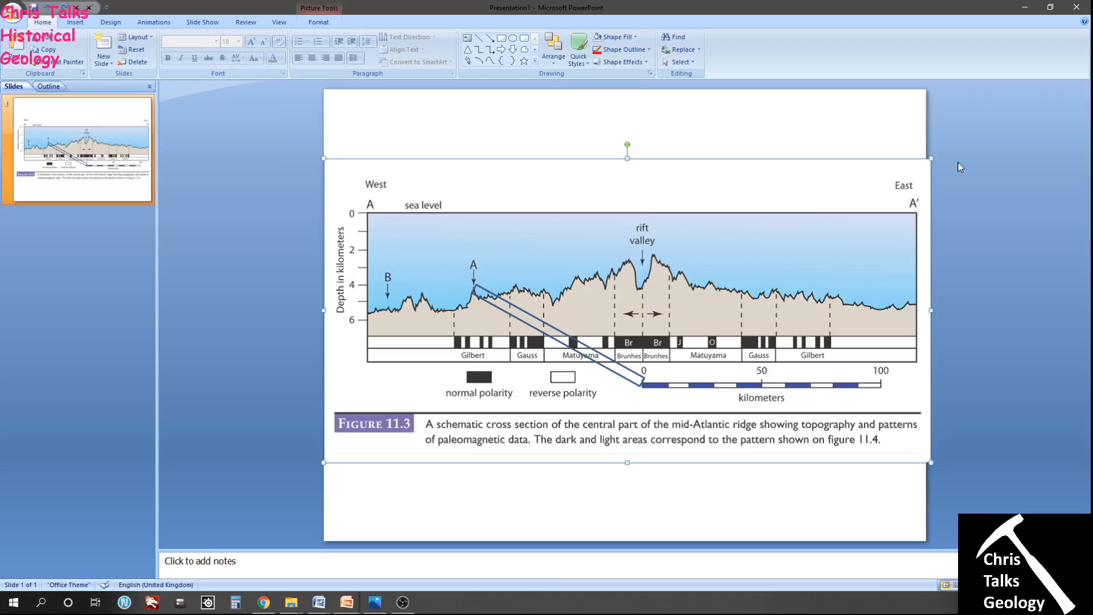
mouse_move(286, 507)
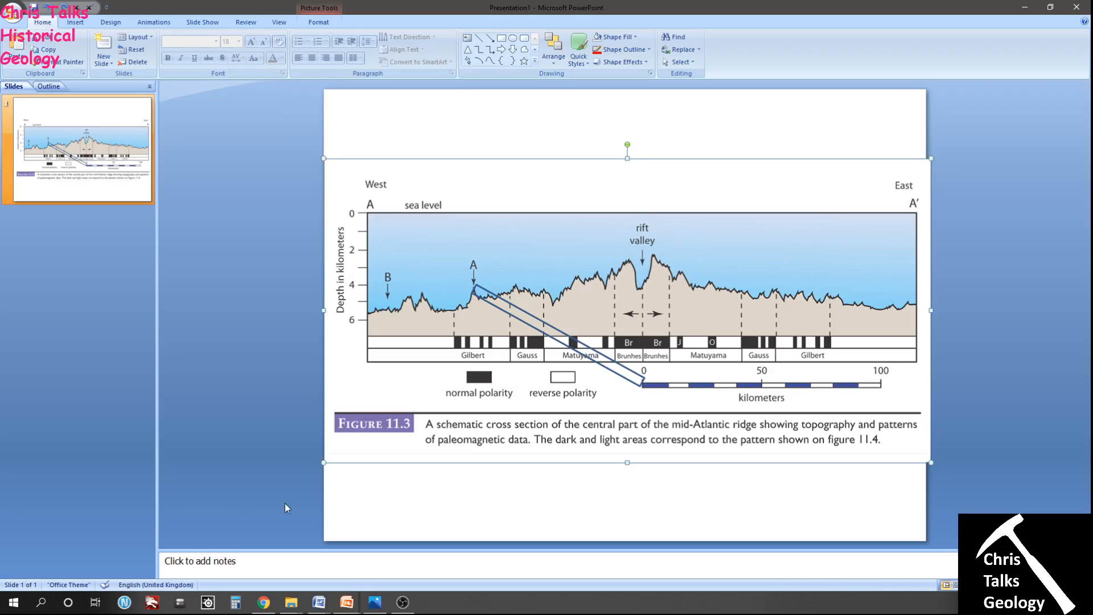
mouse_move(642, 320)
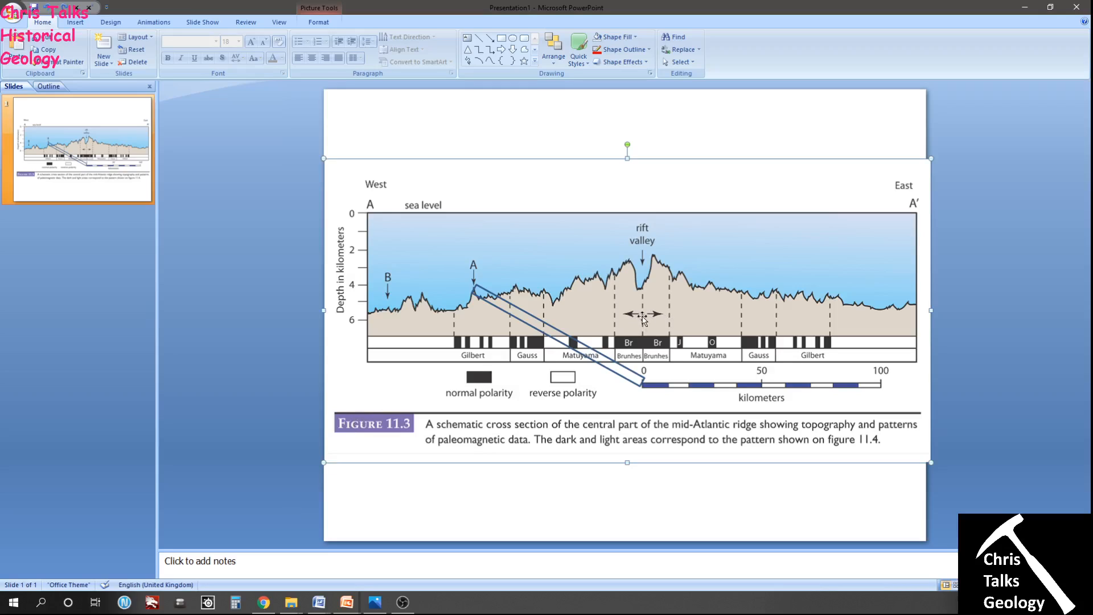
mouse_move(789, 389)
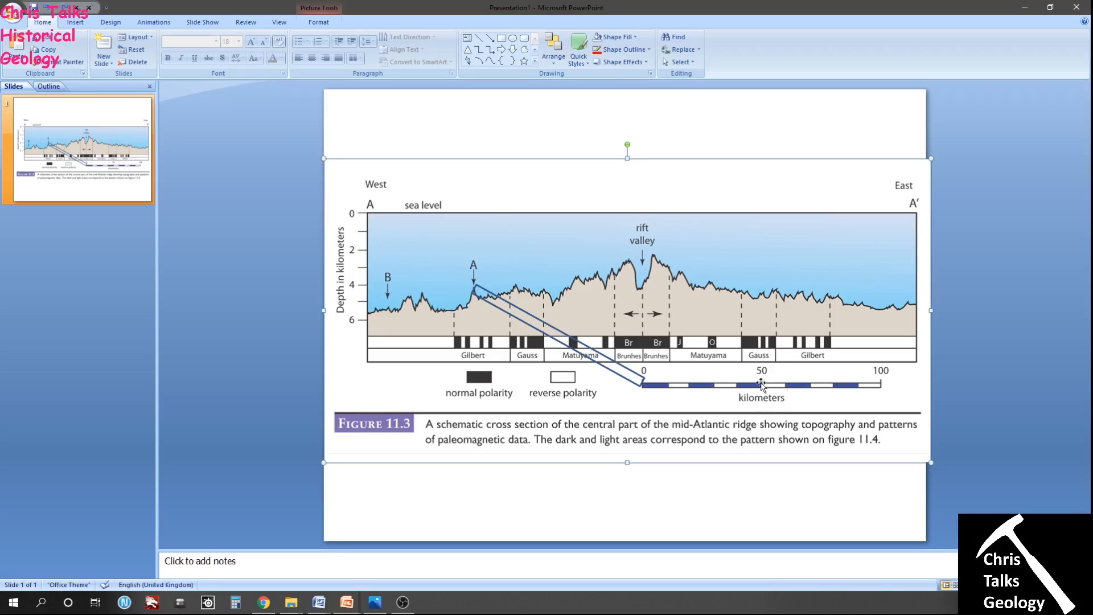
mouse_move(761, 386)
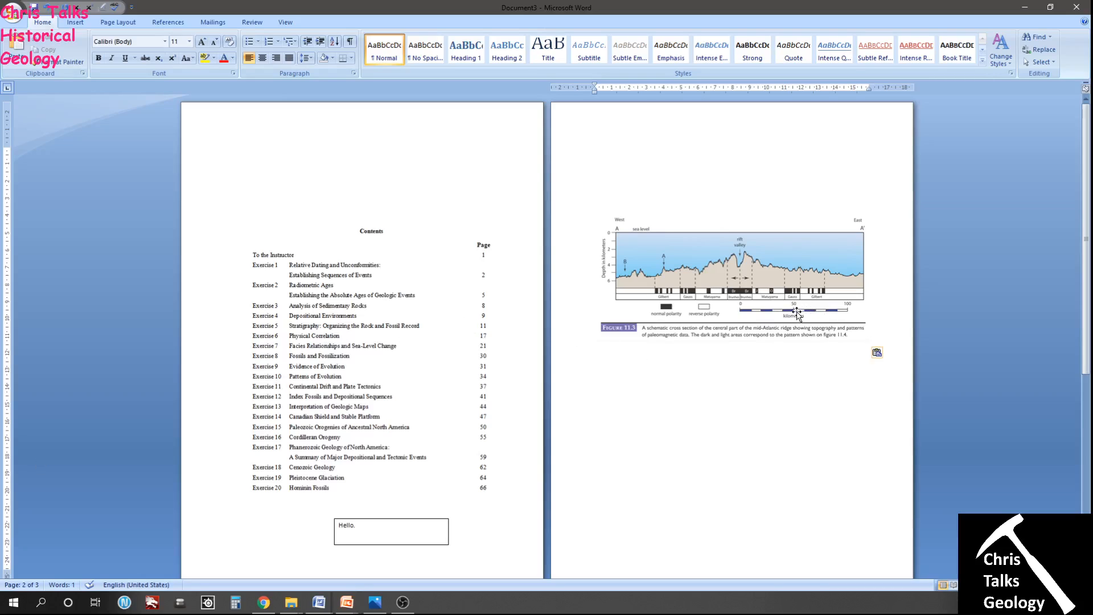
mouse_move(790, 314)
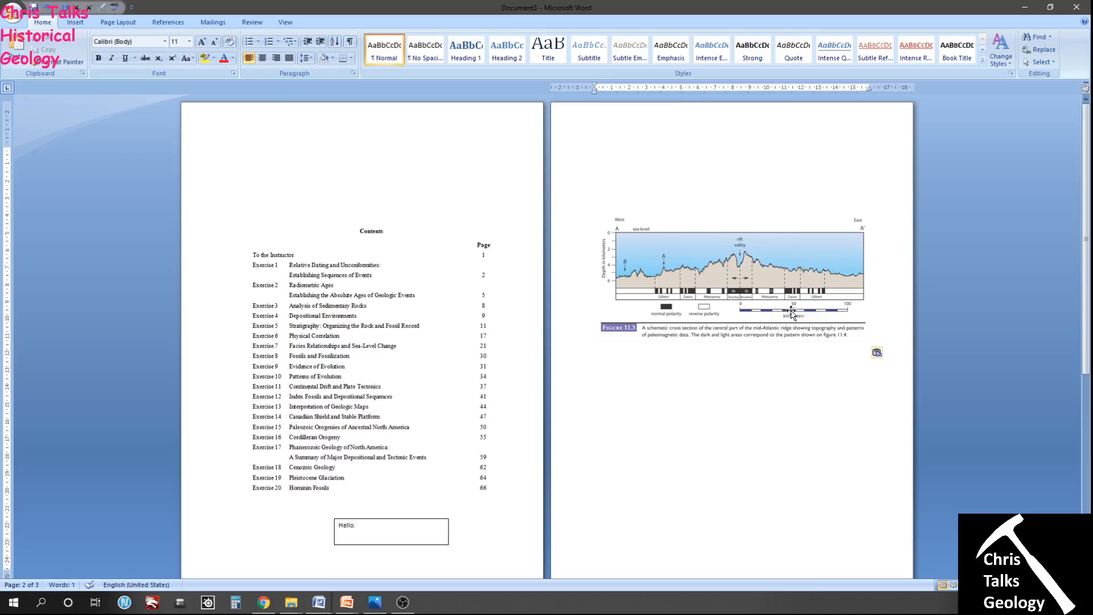
mouse_move(791, 312)
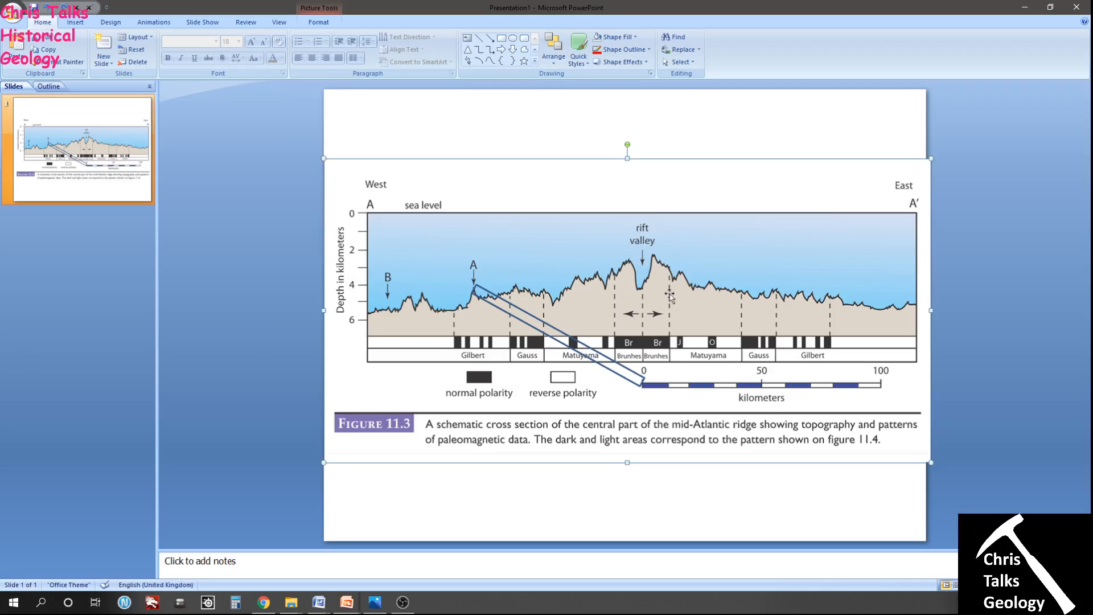
mouse_move(606, 286)
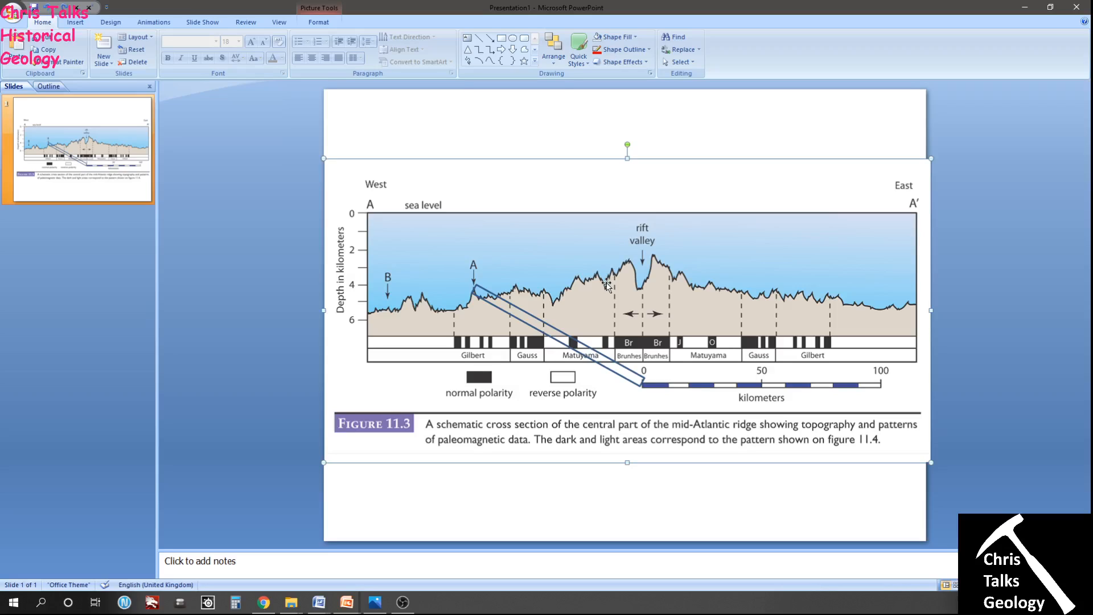
mouse_move(1003, 272)
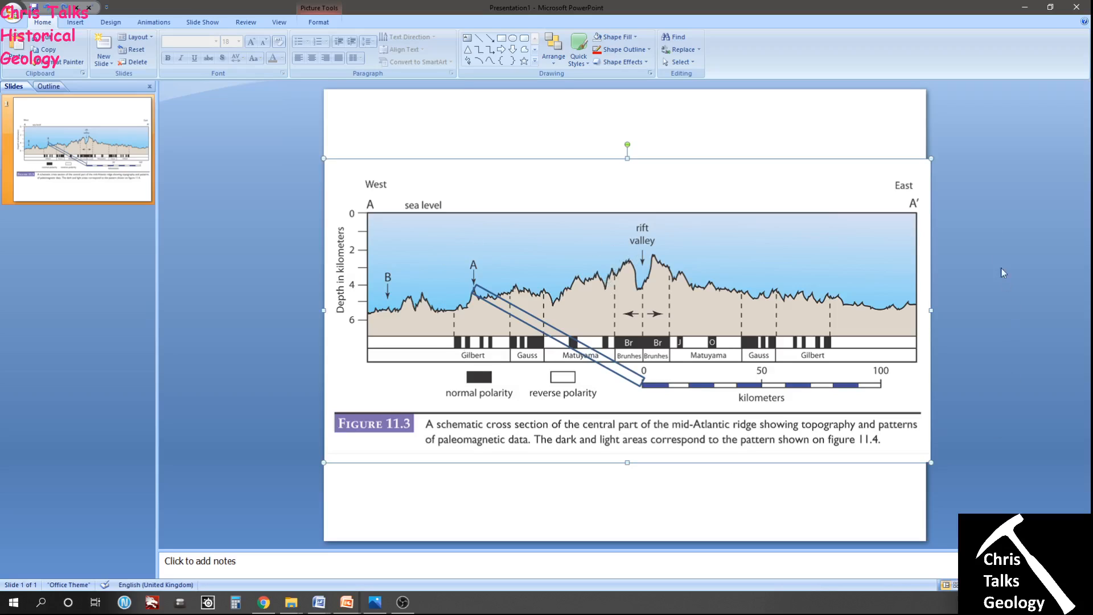
mouse_move(927, 502)
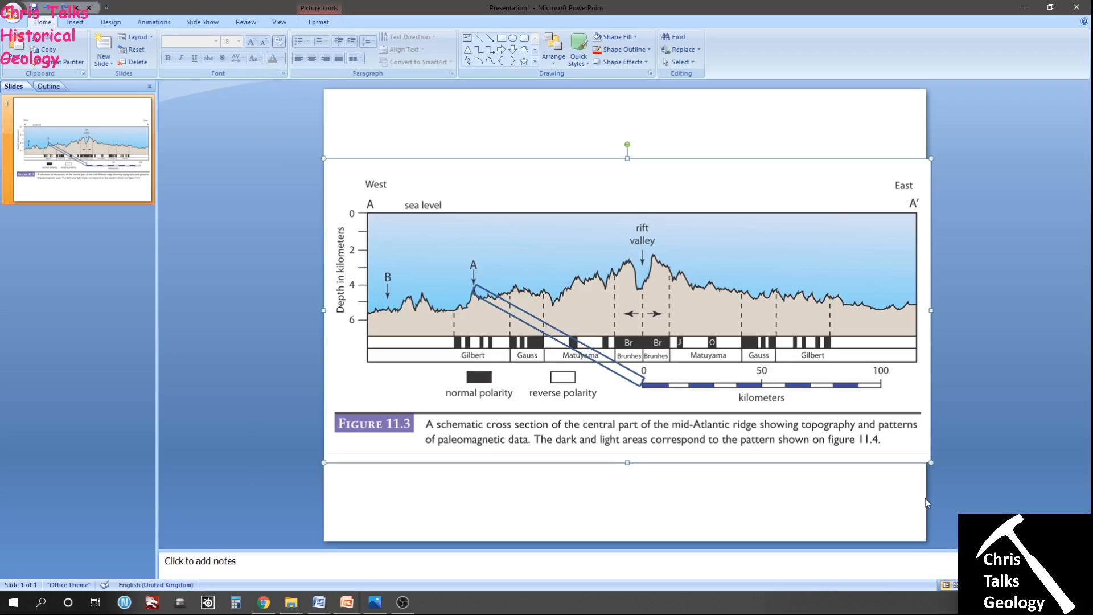
mouse_move(760, 407)
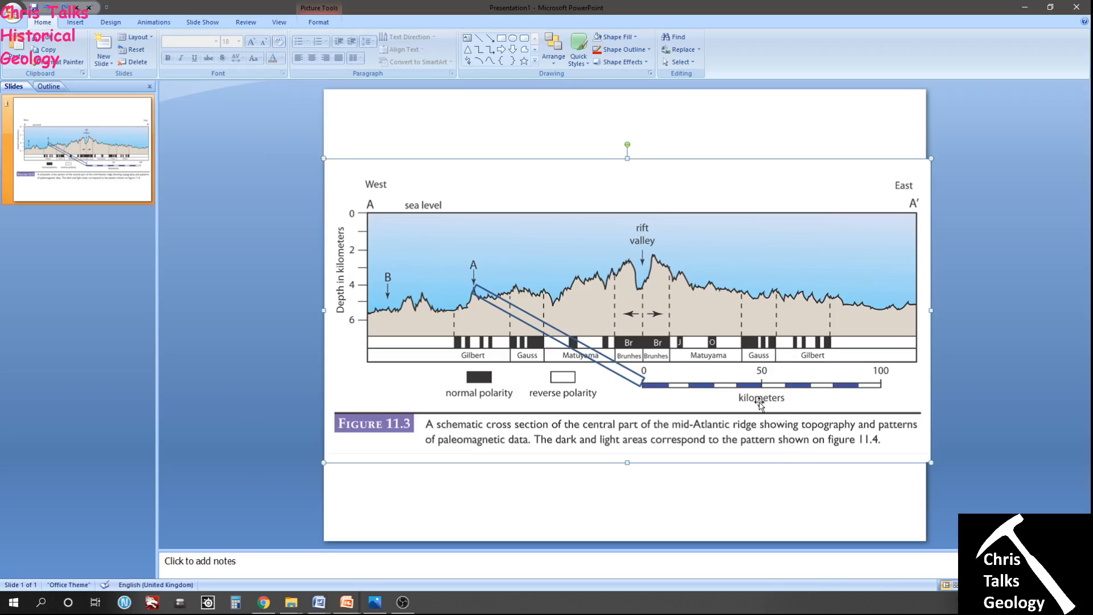
mouse_move(761, 388)
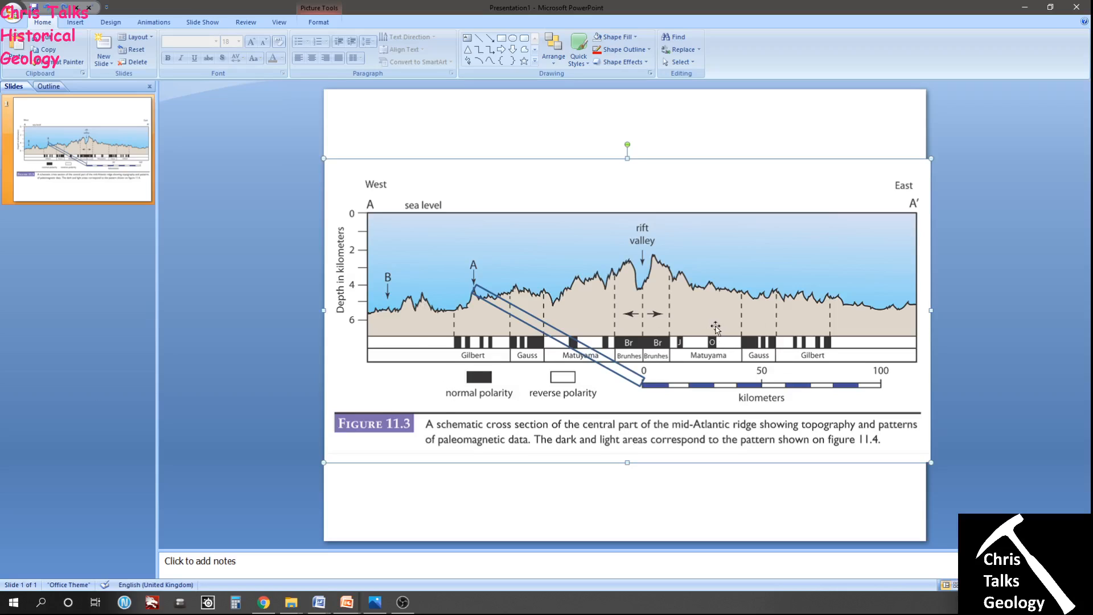
mouse_move(714, 328)
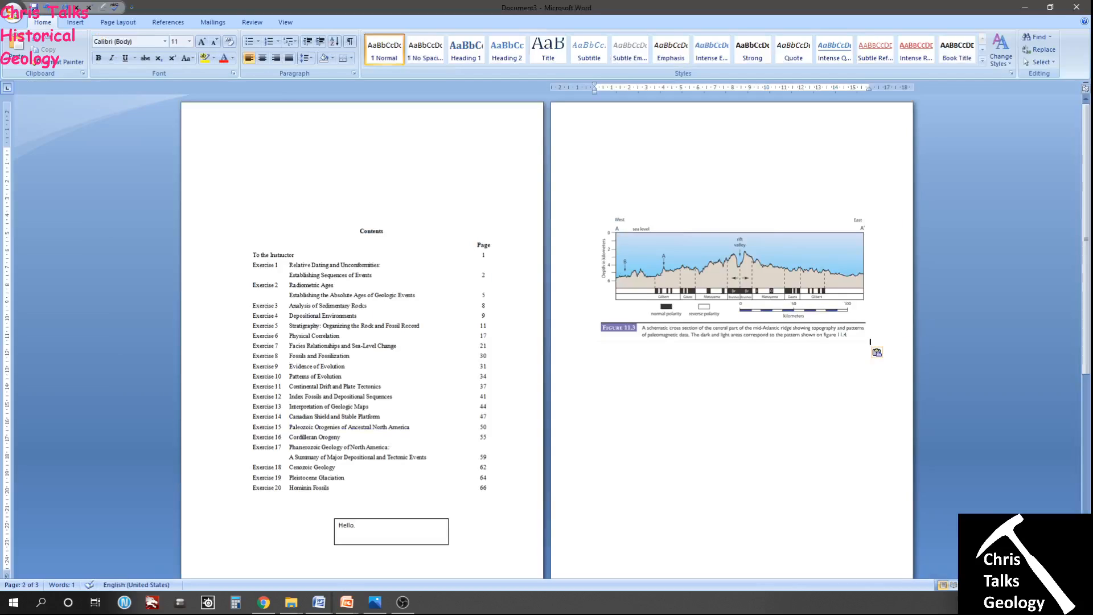
Enter '8.1 cm' on a new line under 'Hello.' in the answer box.
click(391, 531)
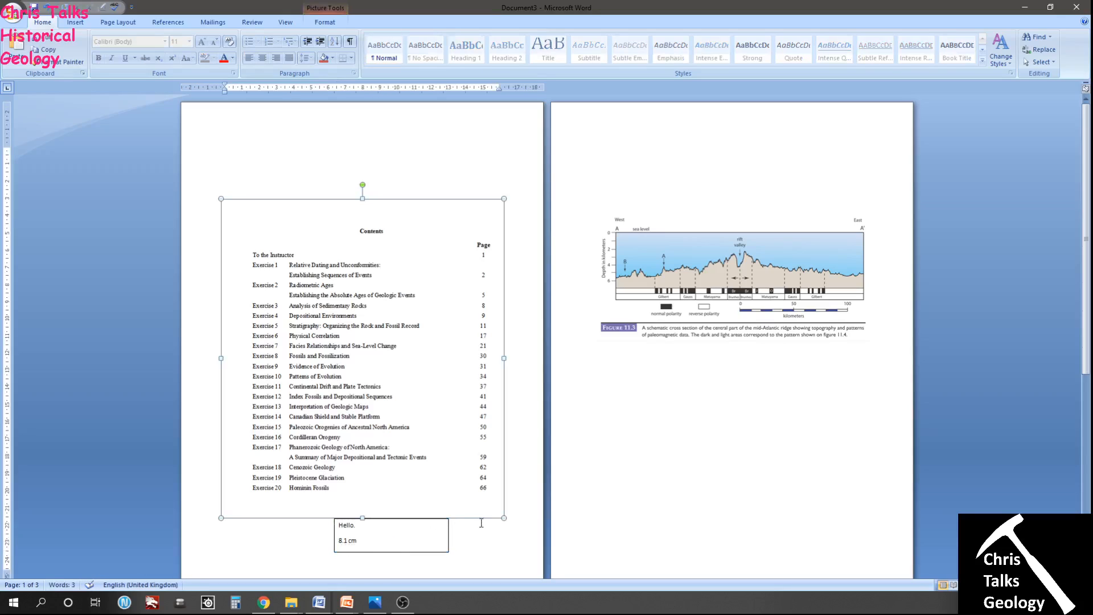
click(382, 556)
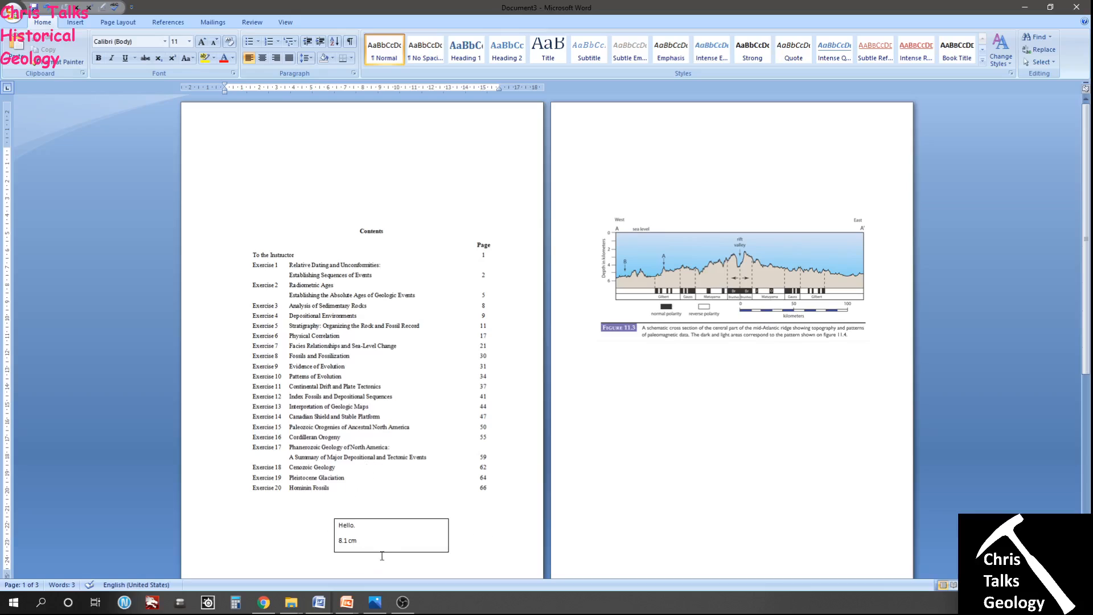